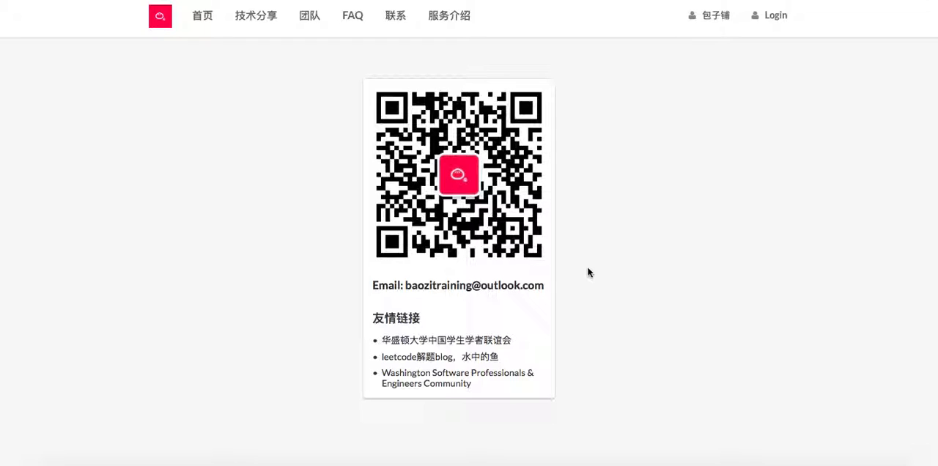
mouse_move(370, 236)
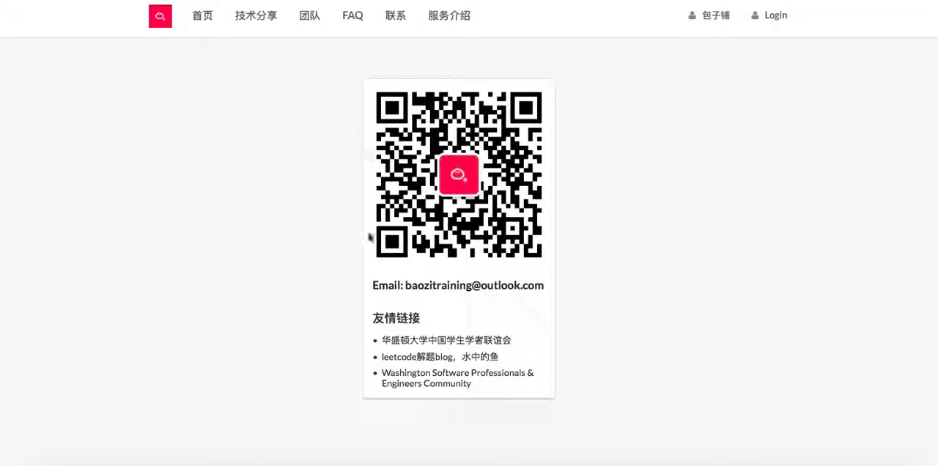
mouse_move(472, 254)
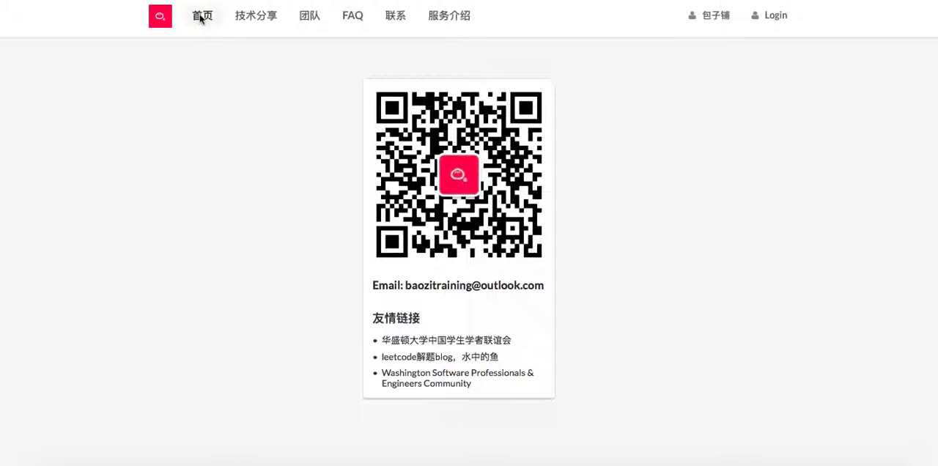
Return to the Baozi Training home page and scroll to the Rock CS Technical Interview course options
left_click(203, 15)
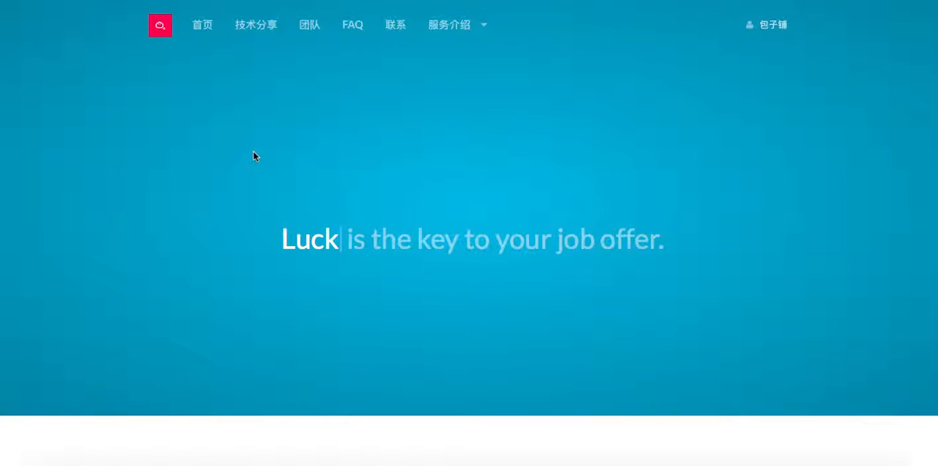
scroll("down", 3)
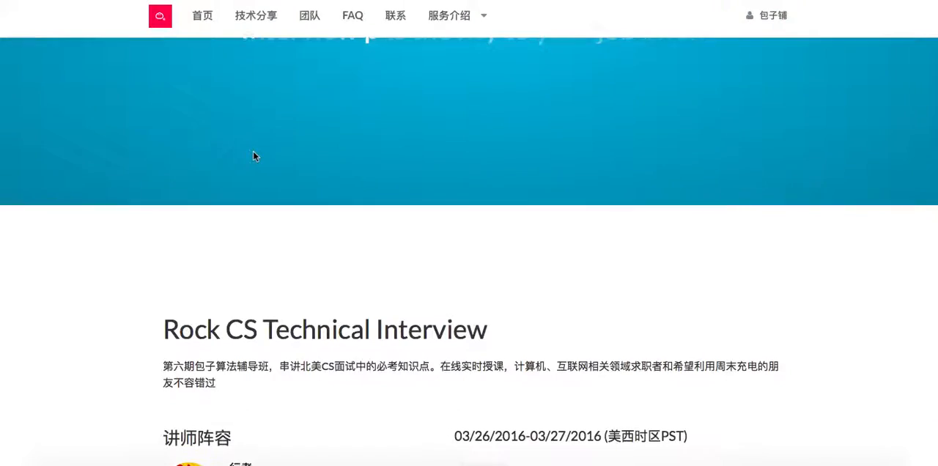
scroll("down", 3)
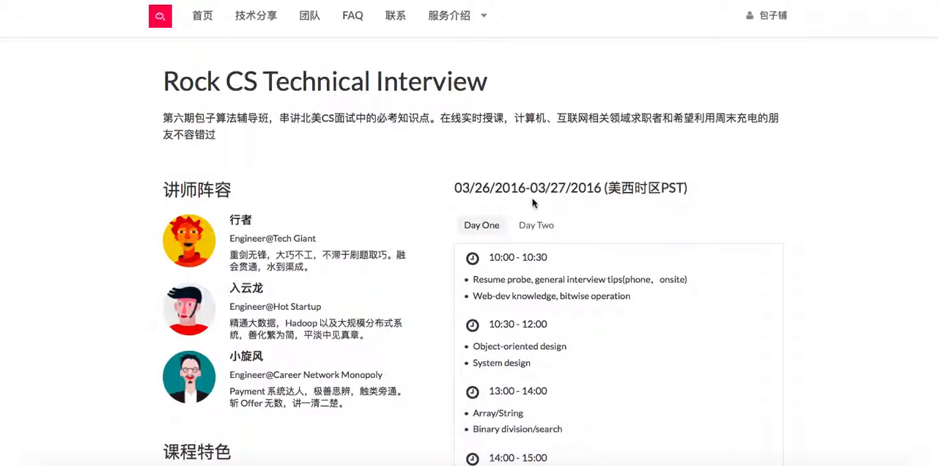
scroll("down", 3)
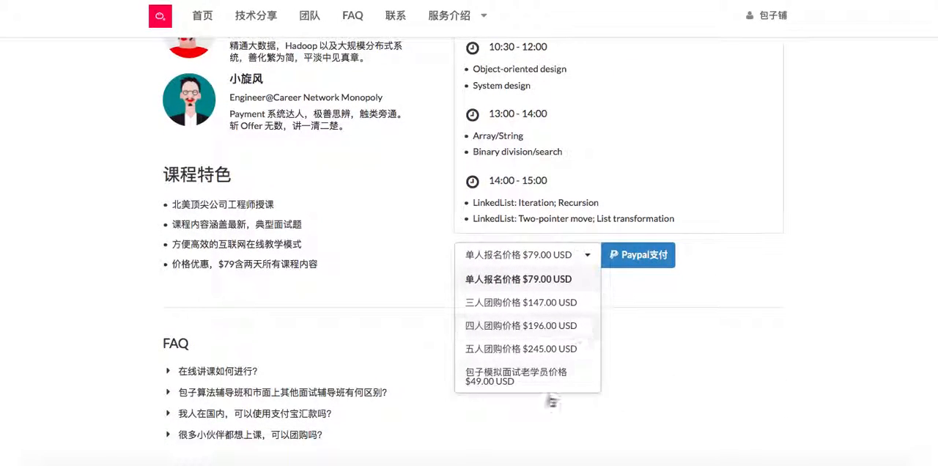
mouse_move(525, 385)
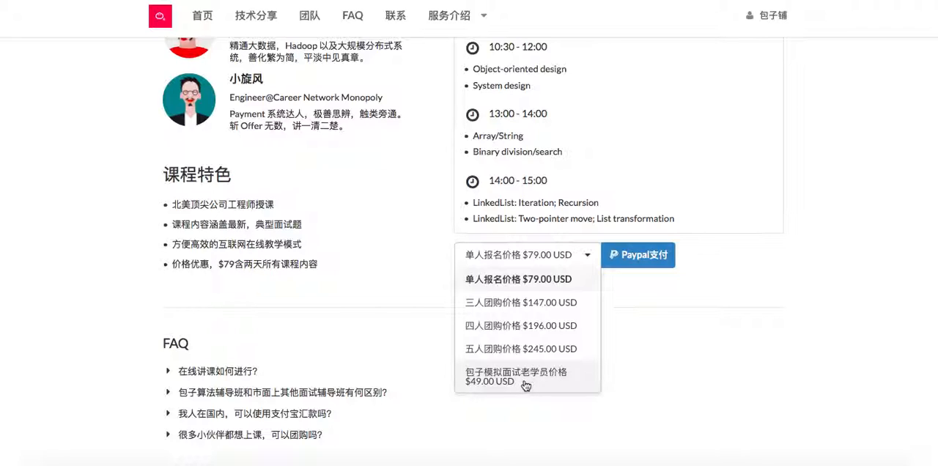
mouse_move(503, 385)
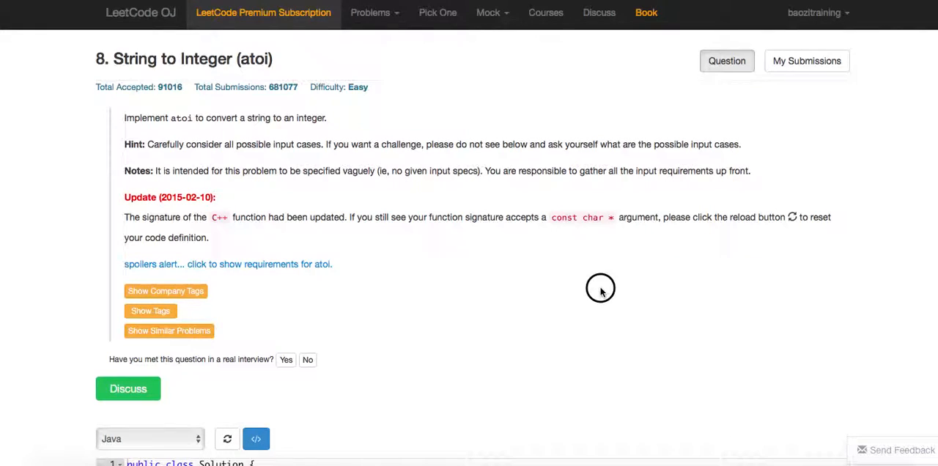
mouse_move(602, 292)
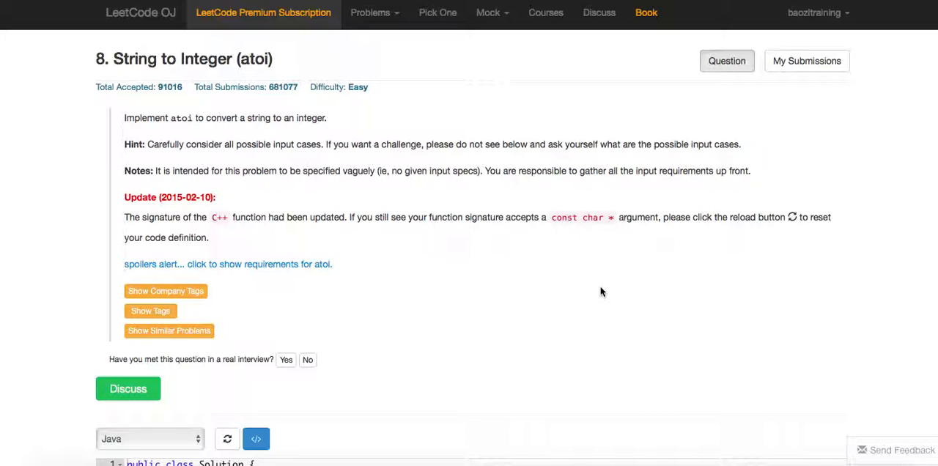
mouse_move(280, 275)
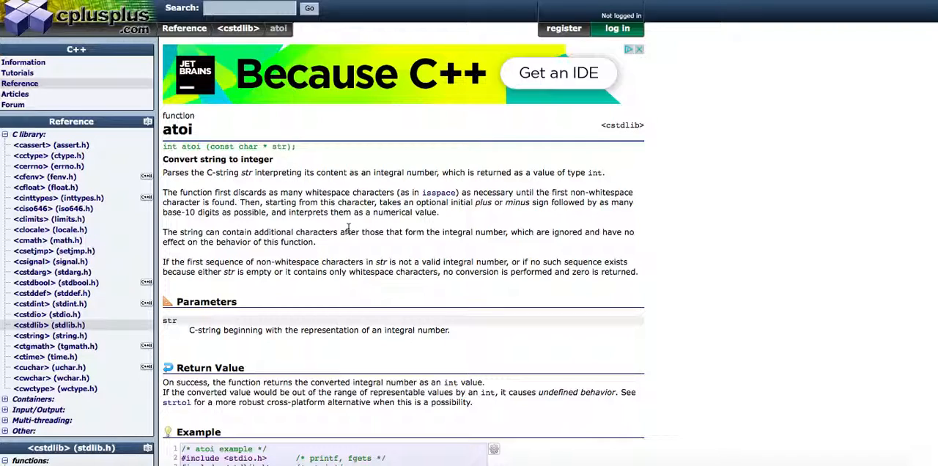
mouse_move(316, 236)
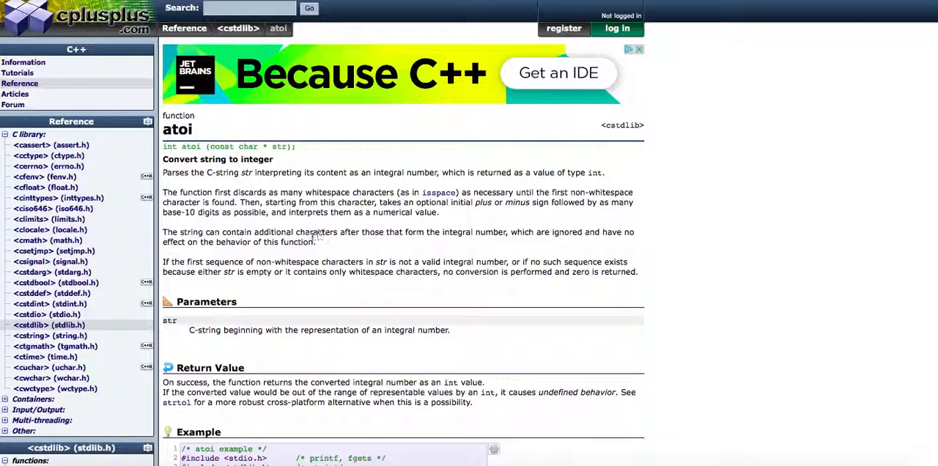
Highlight the atoi reference passage about trailing extra characters
left_click_drag(254, 232, 440, 232)
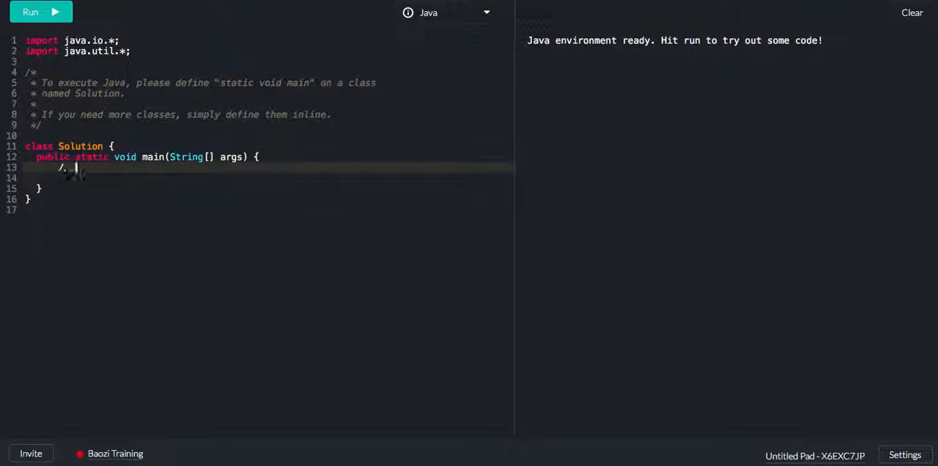
Add the comment '12a31 -> 12' in main and begin a '12.3' comment below it
type("12")
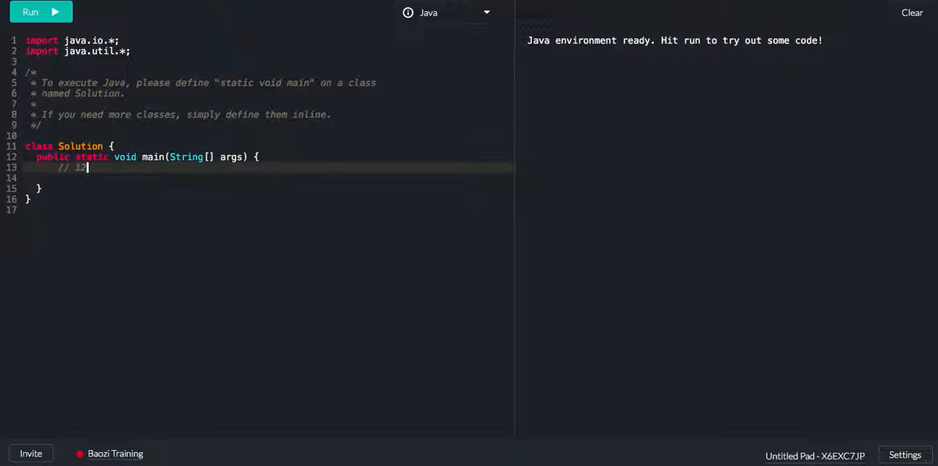
type("a31")
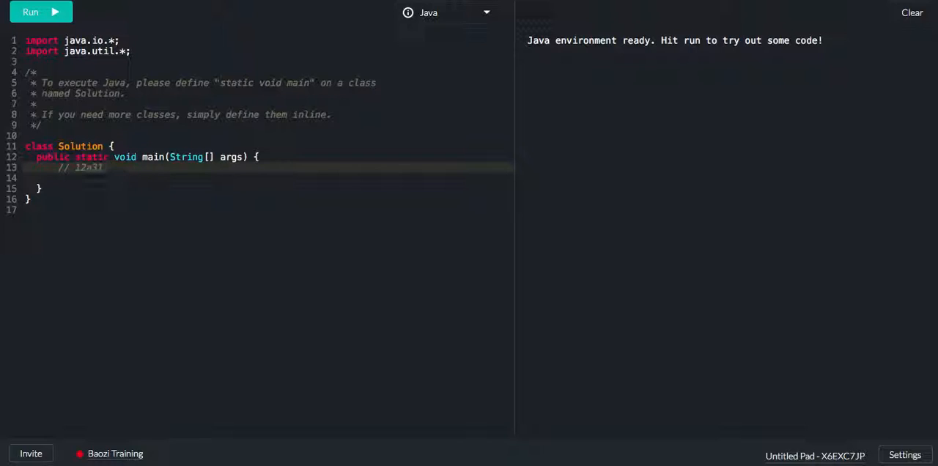
type("-> 12")
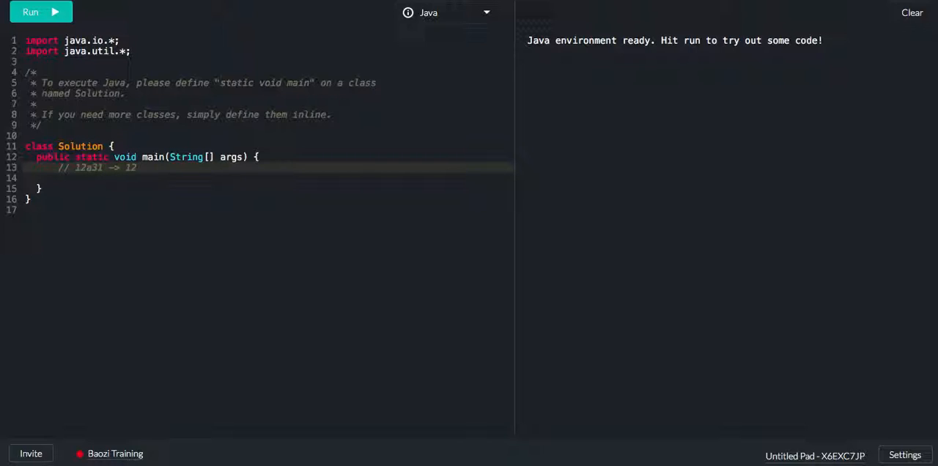
key("Enter")
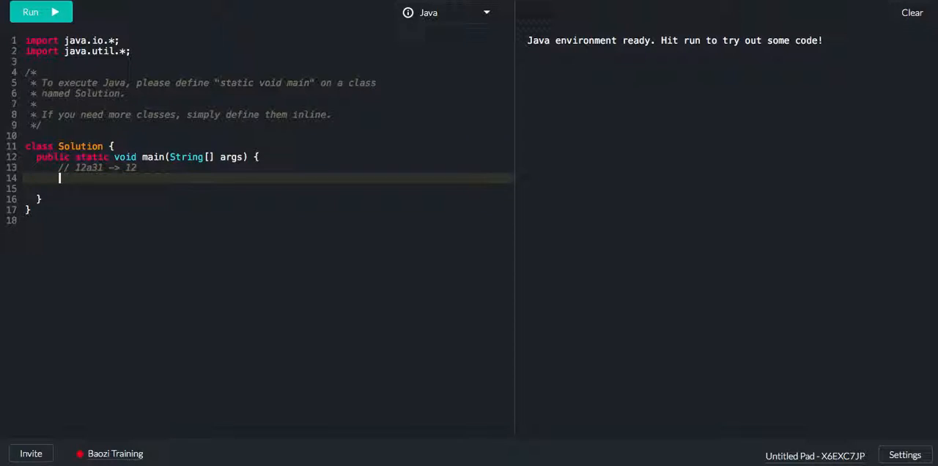
type("// 12.")
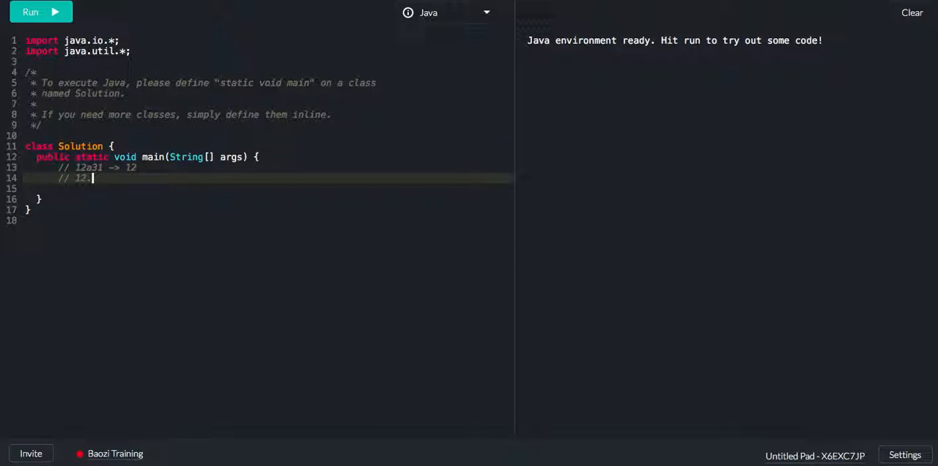
type("3")
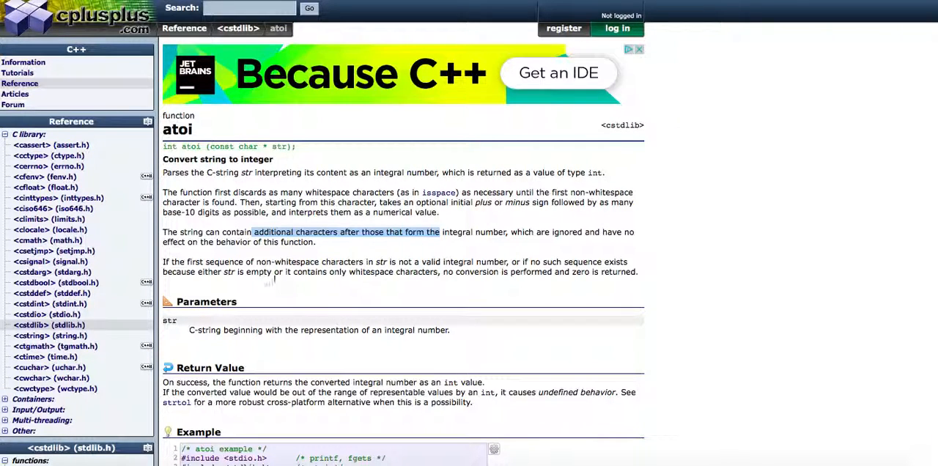
Scroll to Return Value and highlight the sentence about values not representable by an int
left_click(352, 272)
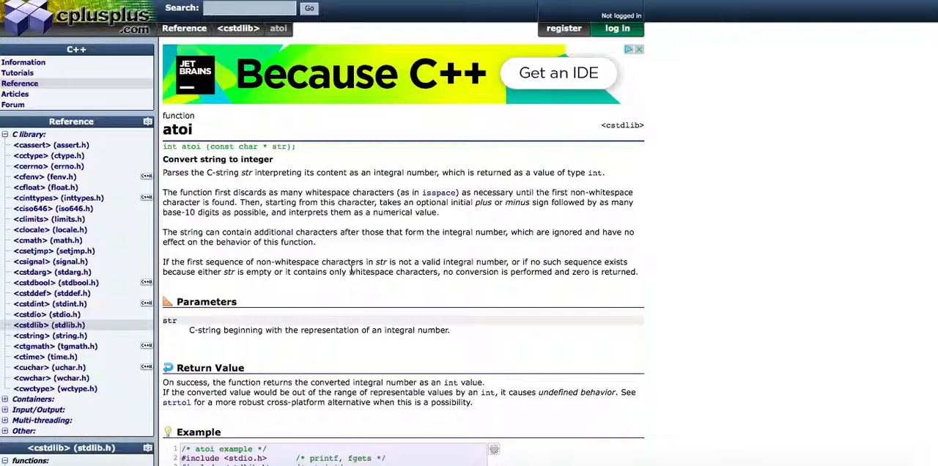
scroll("down", 3)
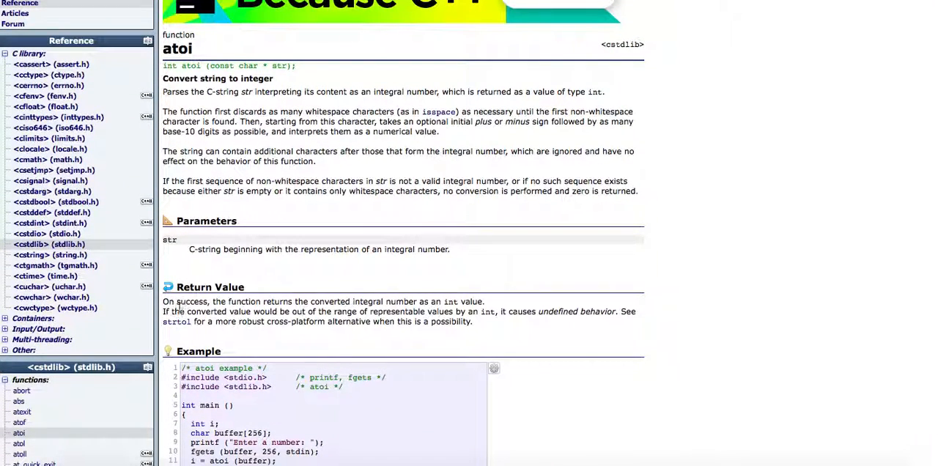
left_click_drag(182, 312, 451, 311)
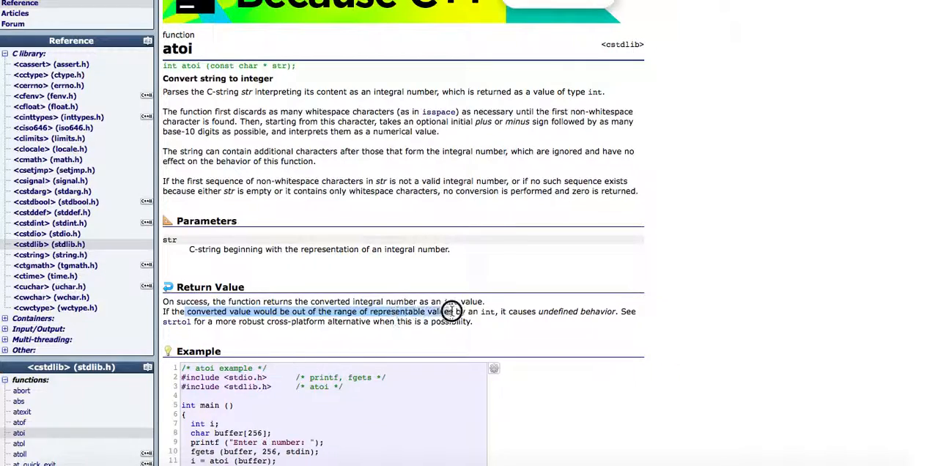
left_click_drag(451, 311, 502, 311)
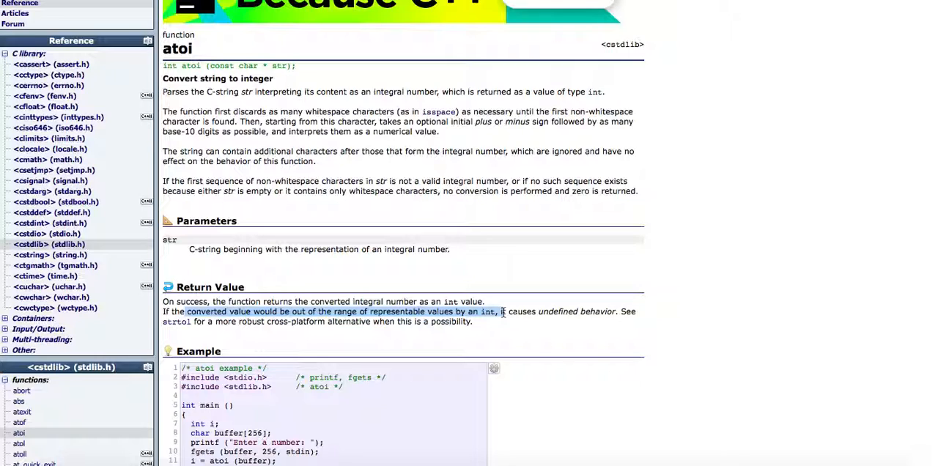
mouse_move(544, 311)
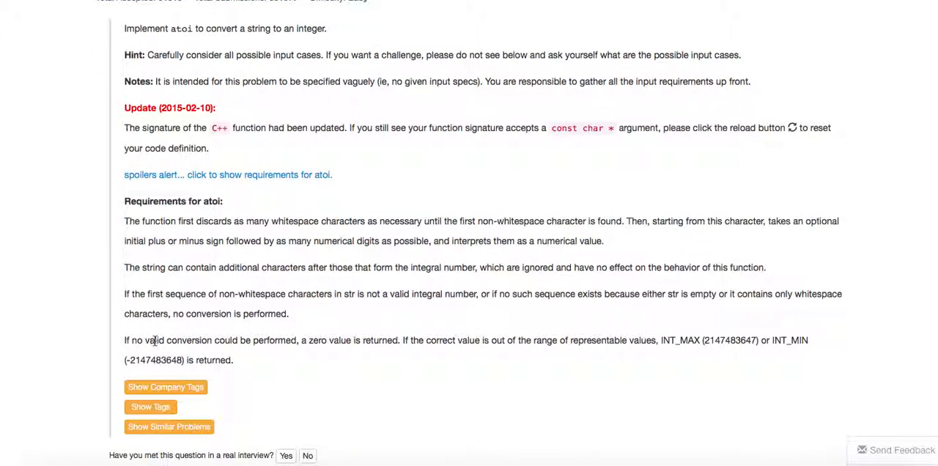
Highlight the requirement that zero is returned when no valid conversion is possible
left_click_drag(152, 340, 401, 340)
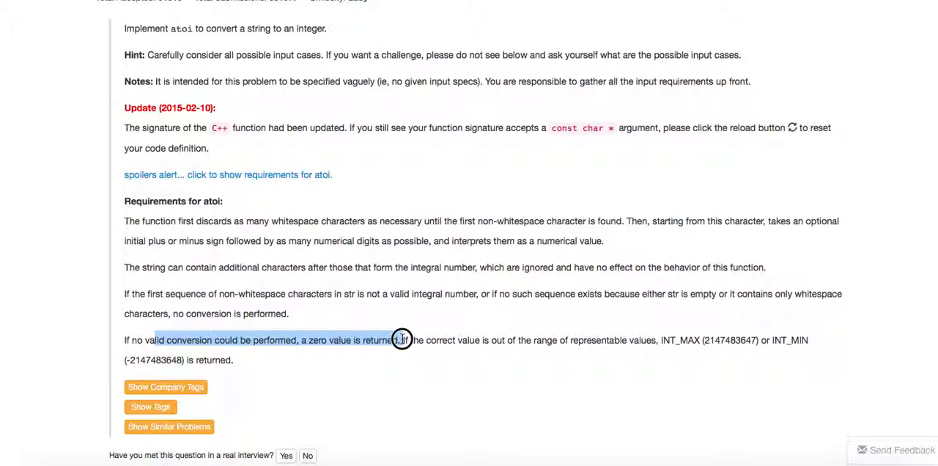
left_click_drag(402, 340, 320, 343)
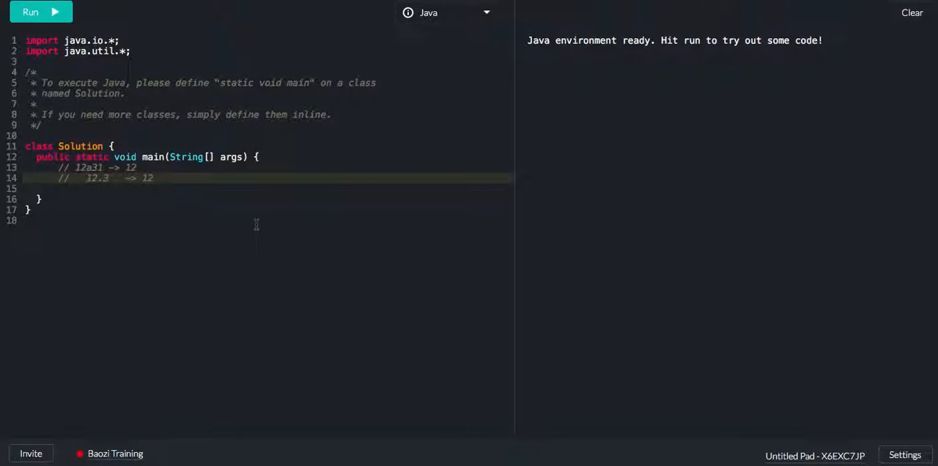
Add example comments '2^31 - 2' and 'abc -> 0' on new lines in main
key("Enter")
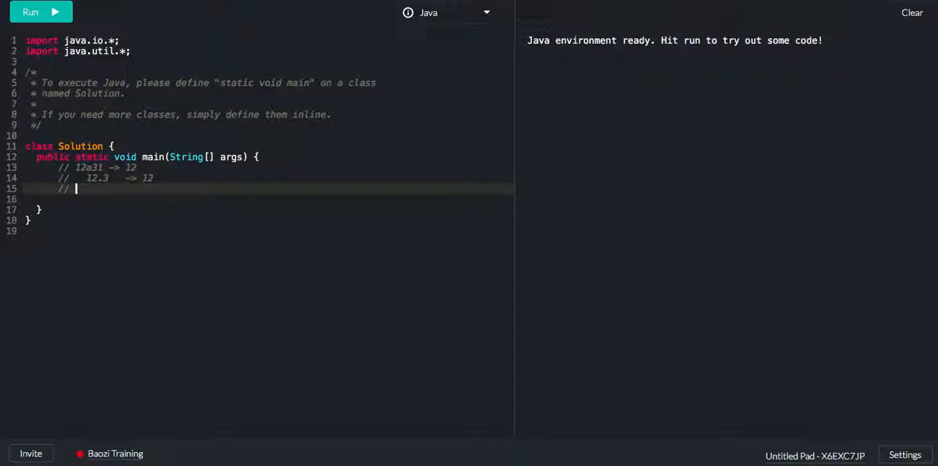
type("2")
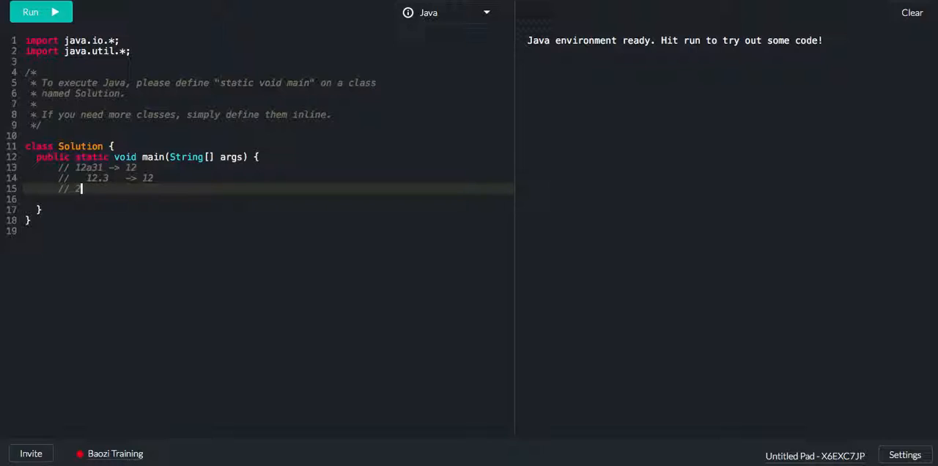
type("^31")
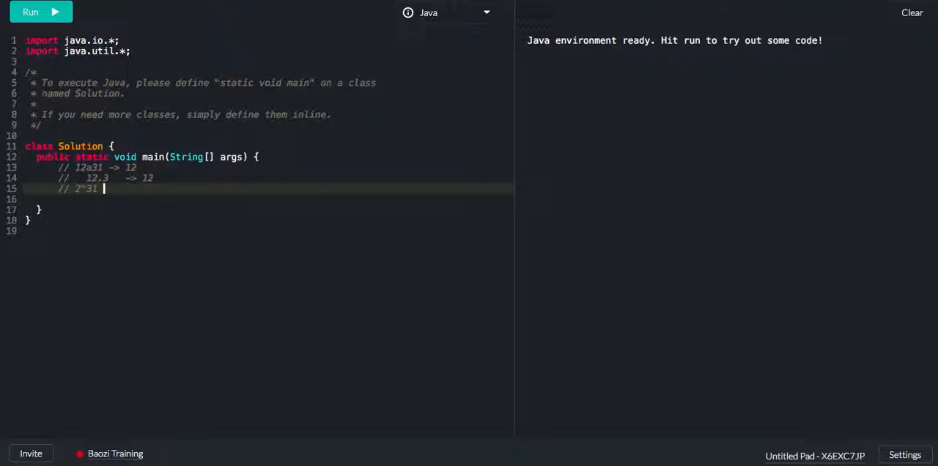
type("- 2,")
type("//")
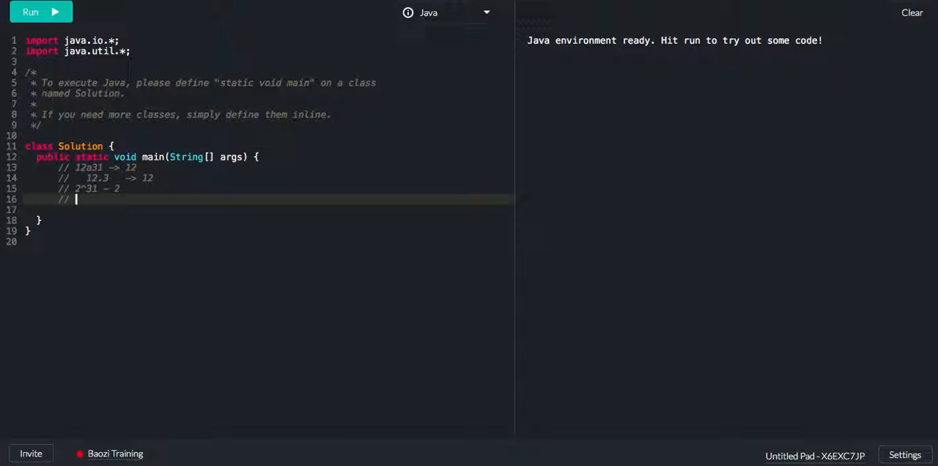
type("abc -> 0")
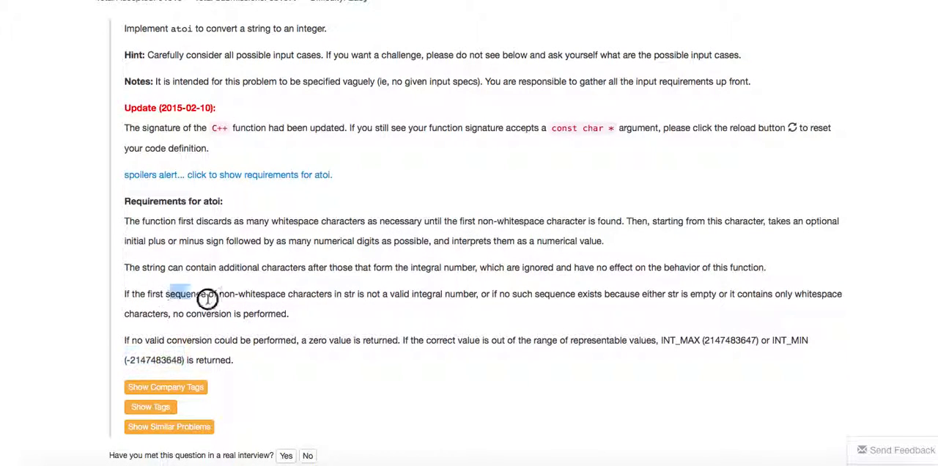
Highlight the words 'sequence' and 'followed' in the atoi requirements and scroll further down
double_click(238, 267)
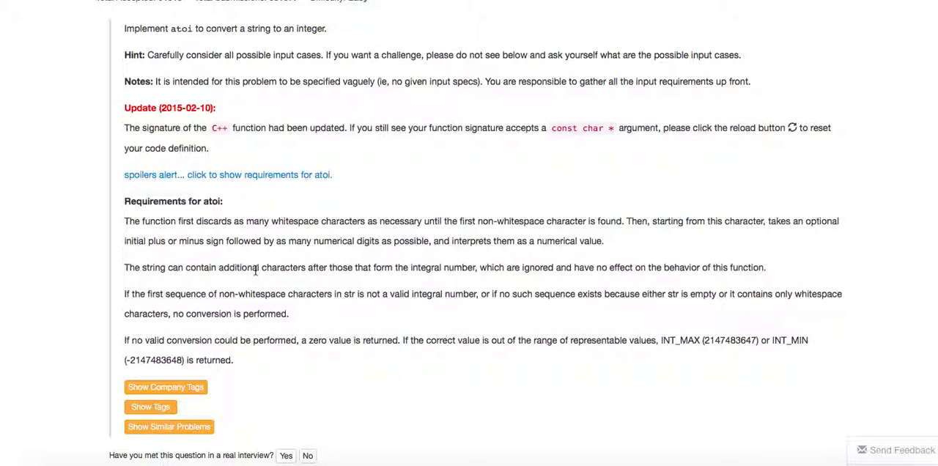
double_click(243, 240)
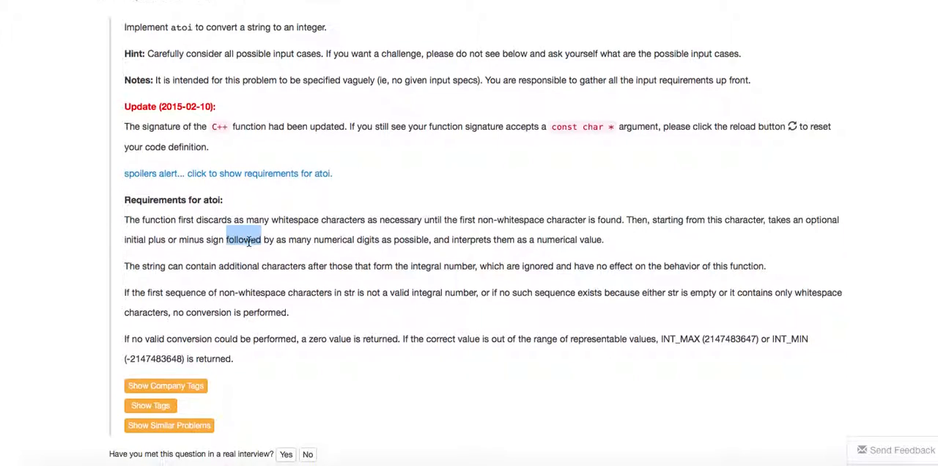
scroll("down", 3)
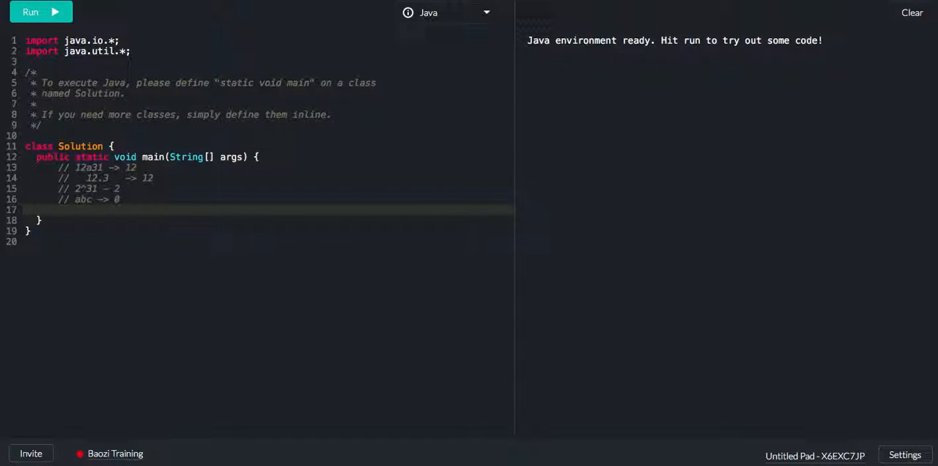
Type the signature 'public int myAtoi(String str) {' below main
type("public int myAtoi(String str) {")
type("if (str ==")
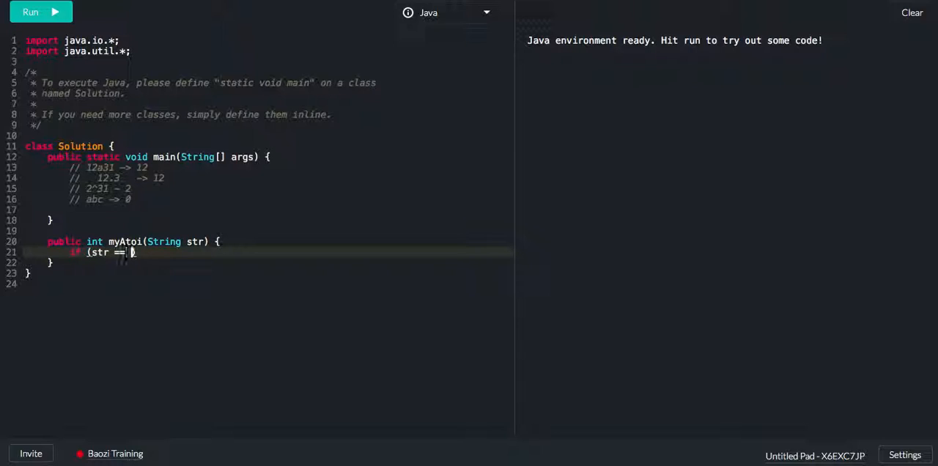
Guard myAtoi so null or empty str returns 0
type("null || str.i")
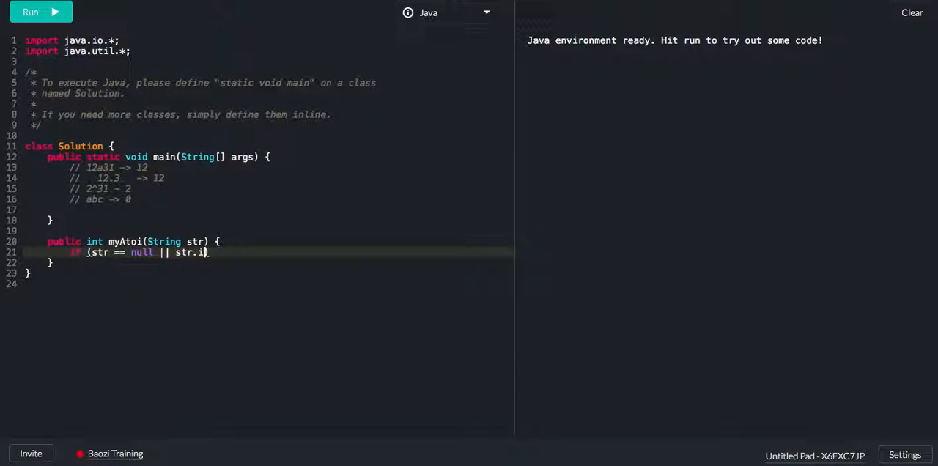
type("sE")
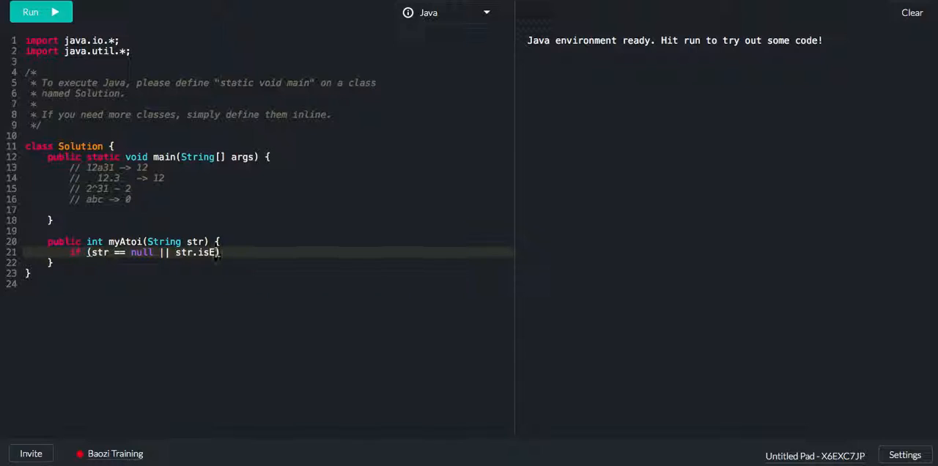
type("mpty())")
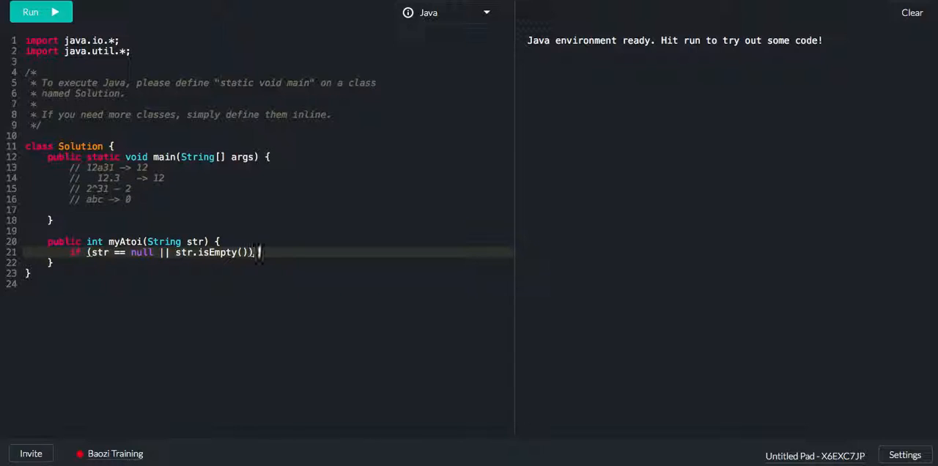
type("{")
type("return 0;")
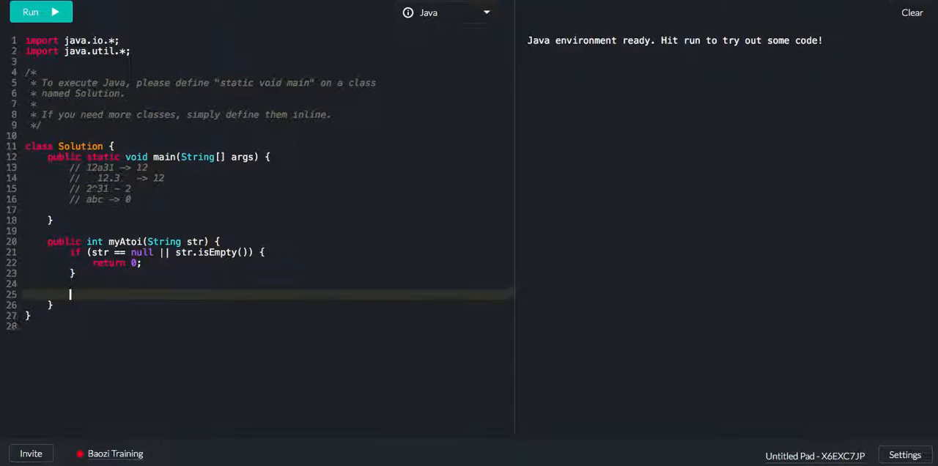
Declare int n = str.length() and the sign variable
type("int")
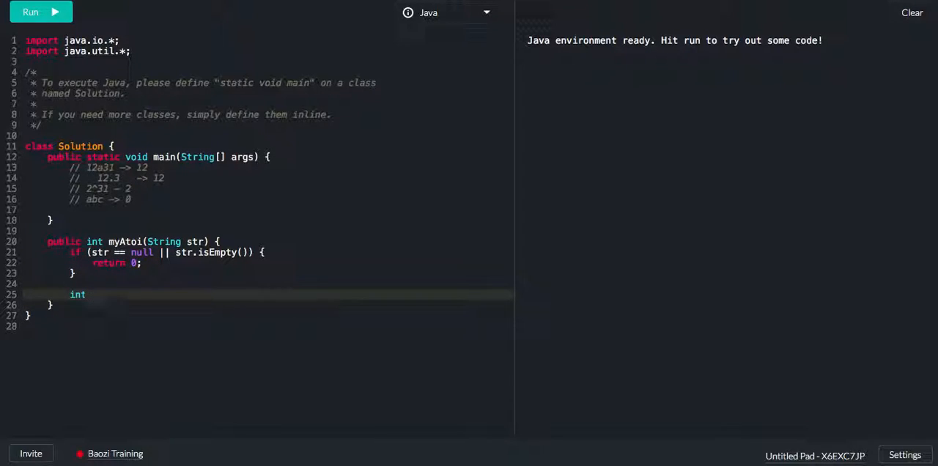
type("n")
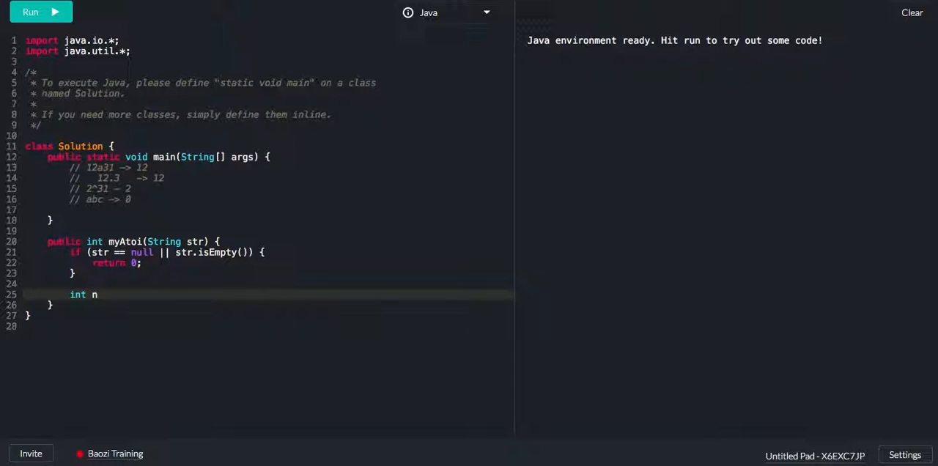
type("= str.")
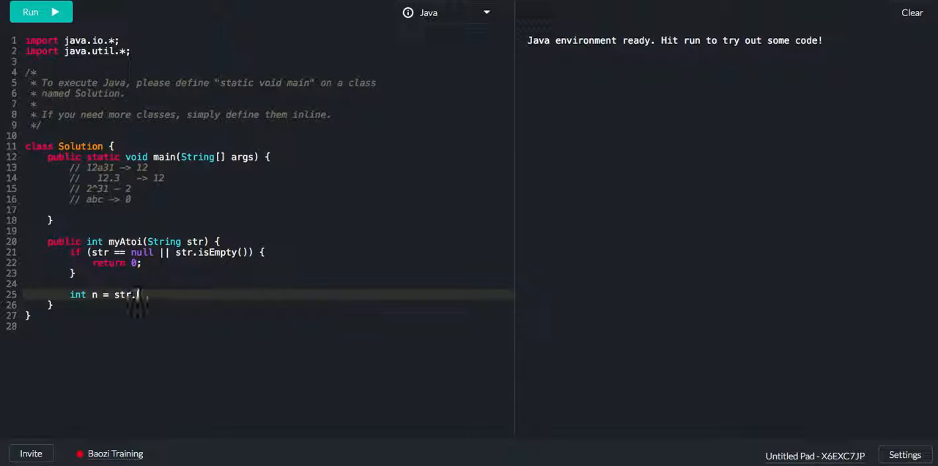
type("length();")
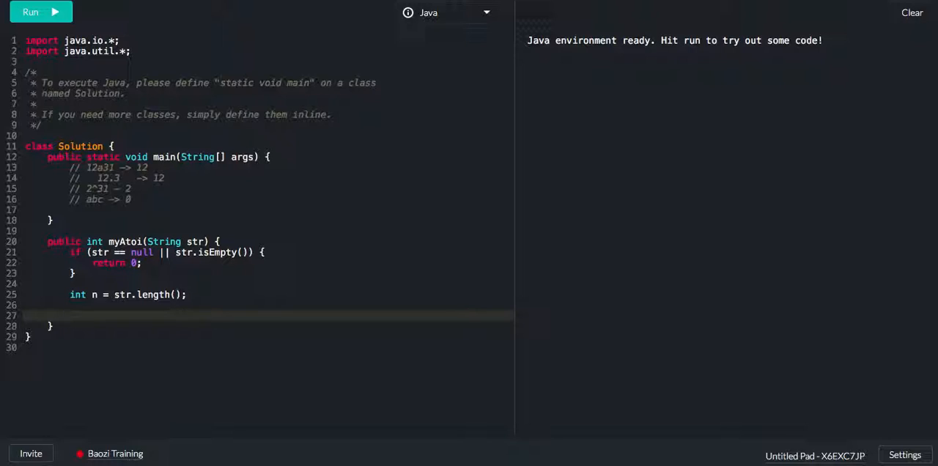
type("ing")
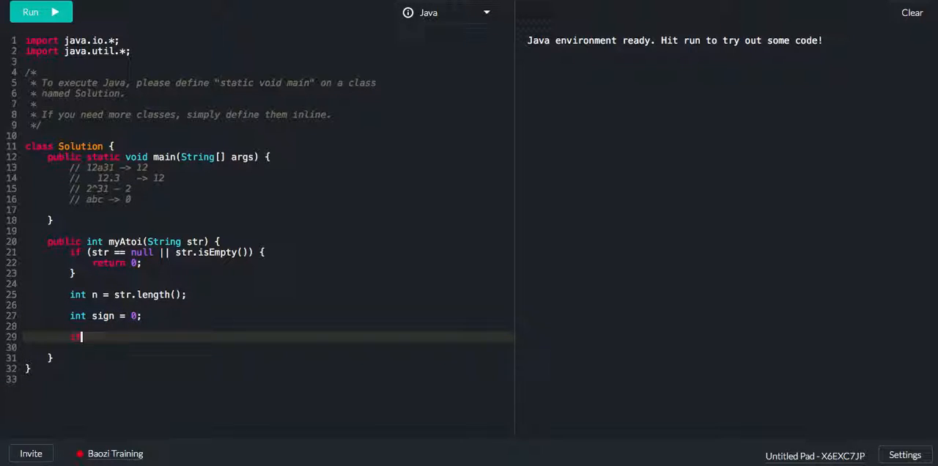
Begin the 'if (n == 1 && (' single-character check and open a line above n
type("if ()")
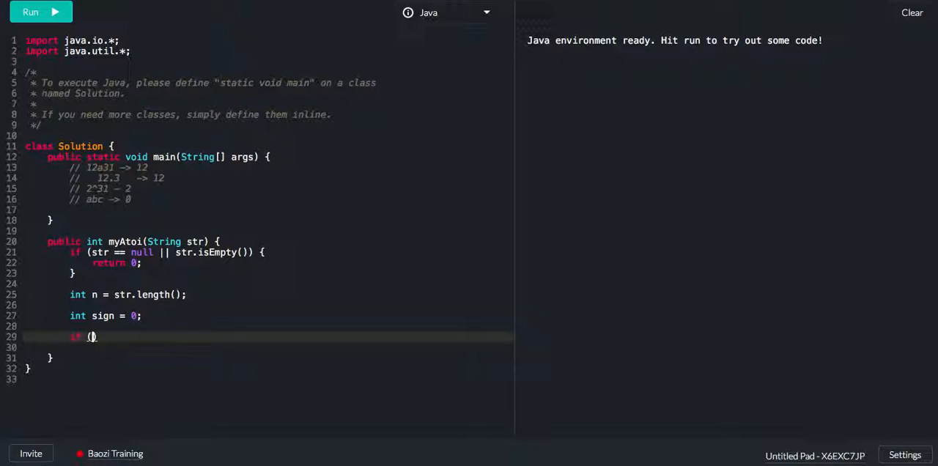
type("n ==")
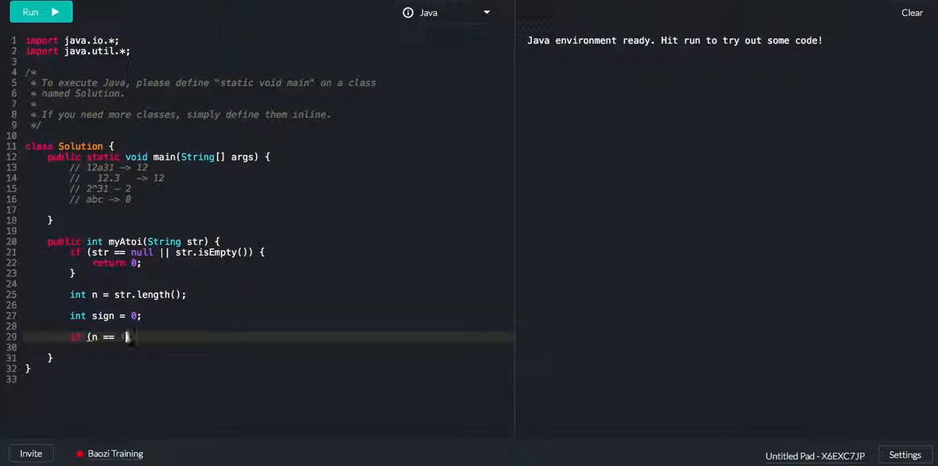
type("1 &&")
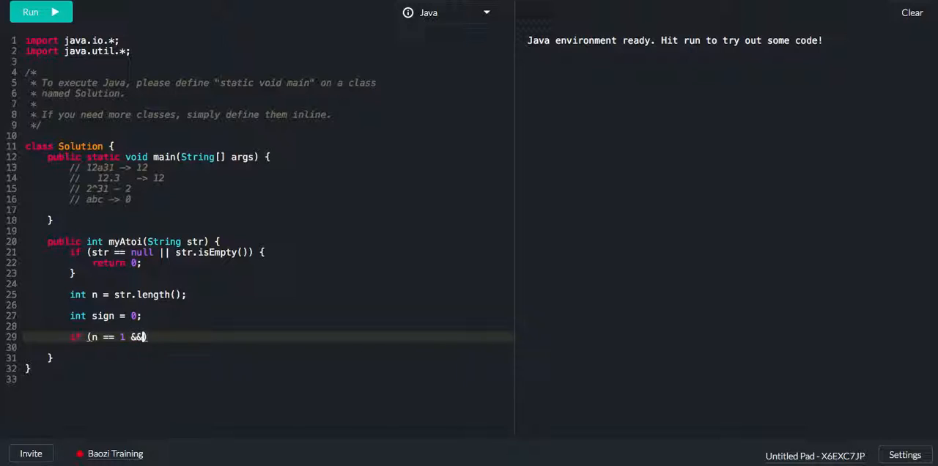
type("(")
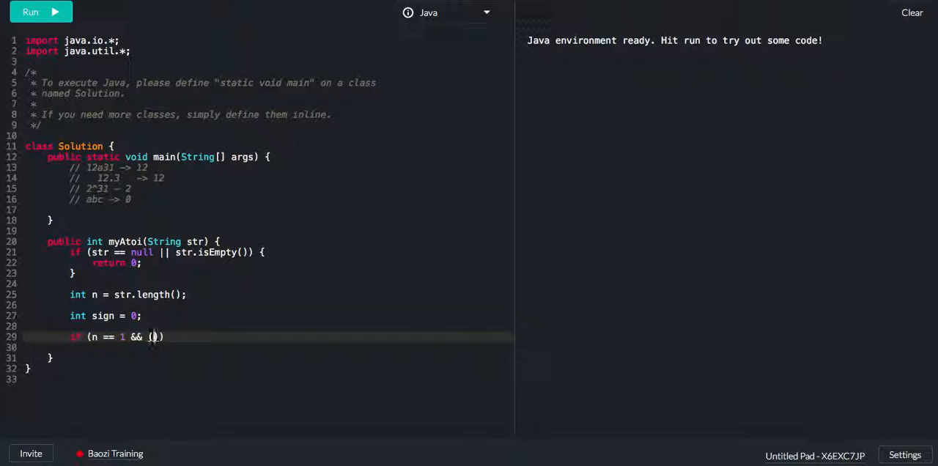
type("str.c")
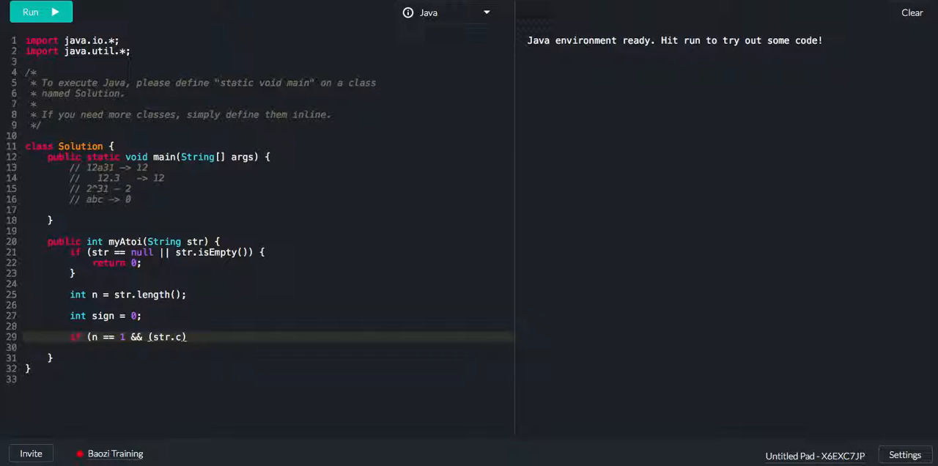
key("Enter")
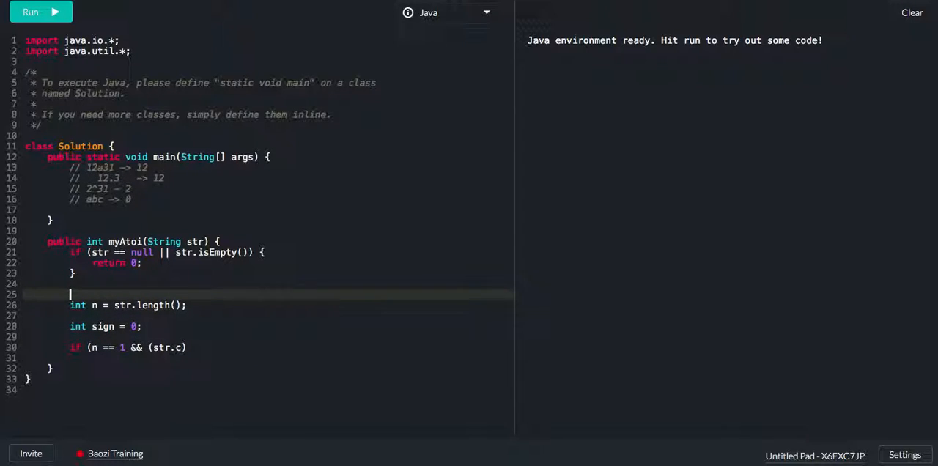
Add str = str.trim() and return 0 when str equals "+" or "-"
type("str =")
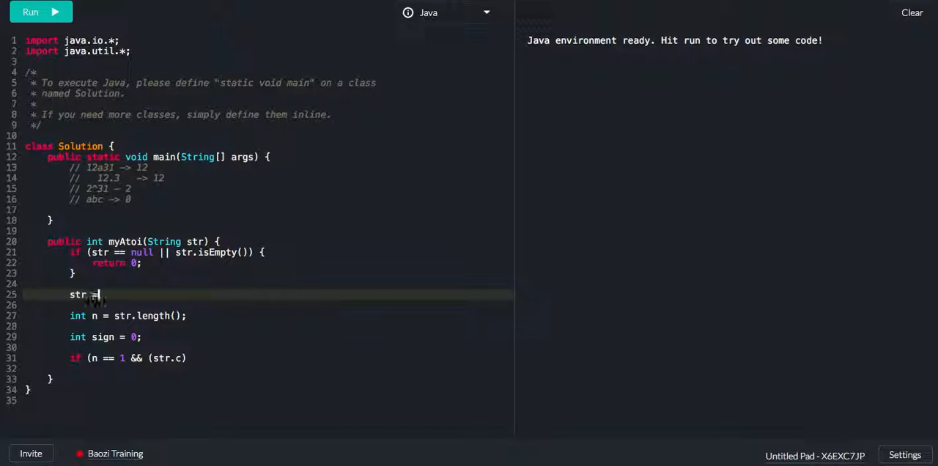
type("str.trim();")
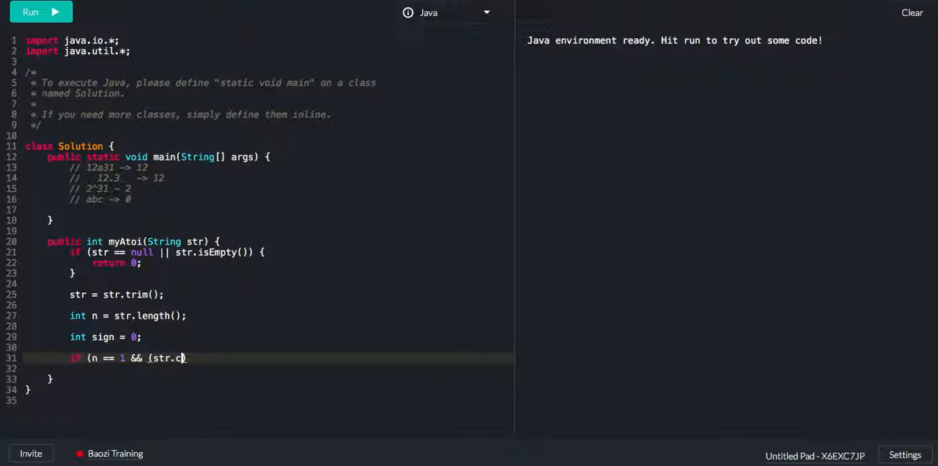
type("equas")
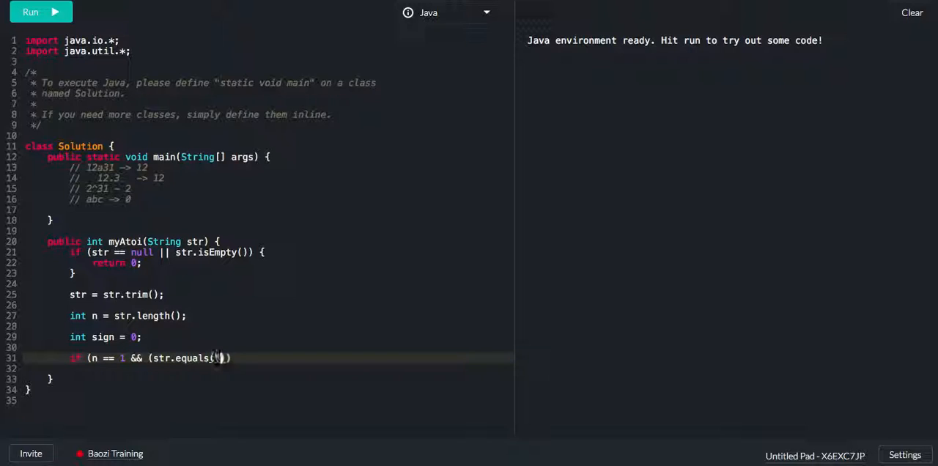
type("\"+\") |)")
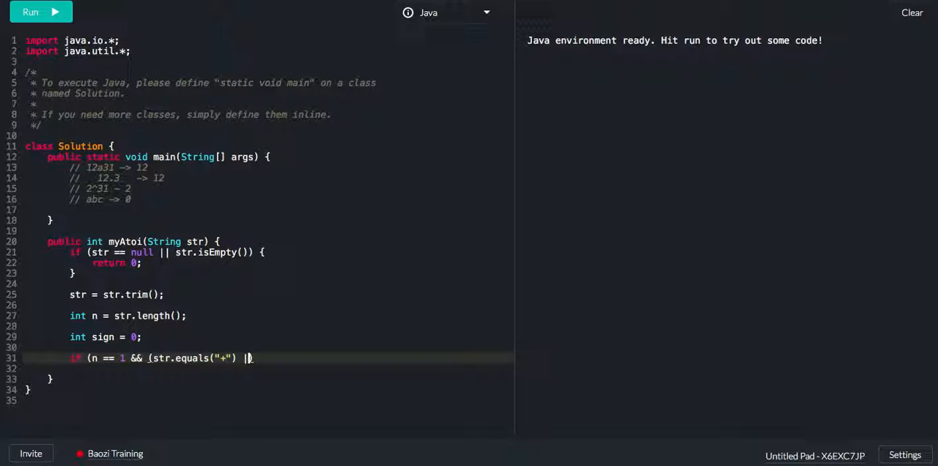
type("| str.equals(\"\")")
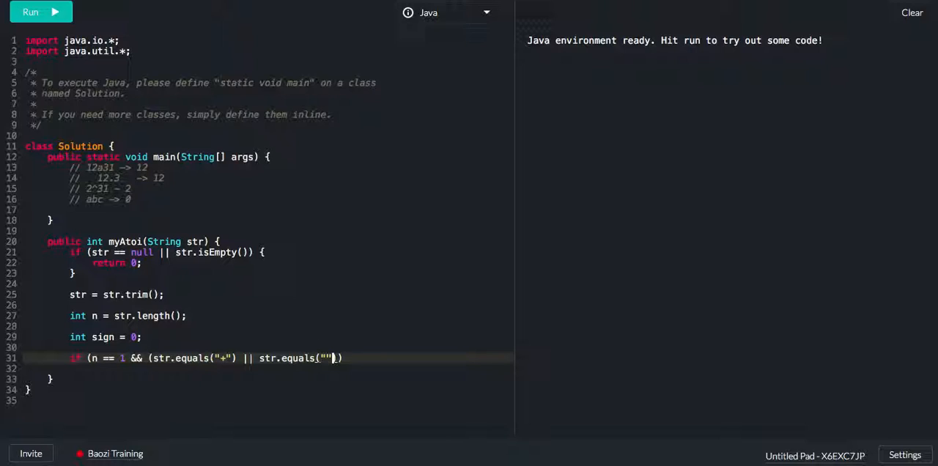
type("-")
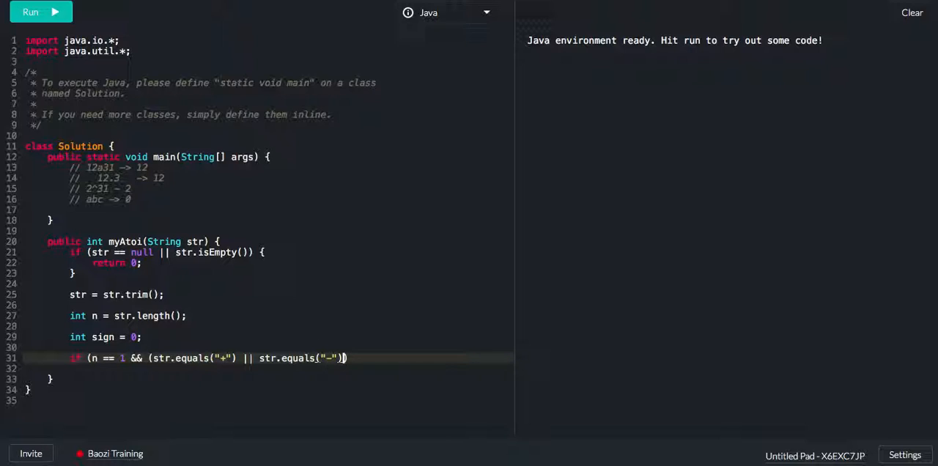
type("{")
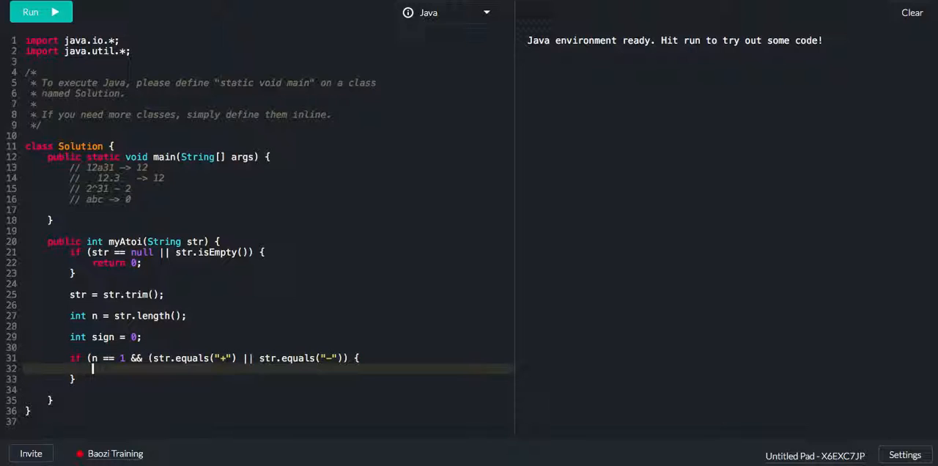
type("return 0;")
type("if (st")
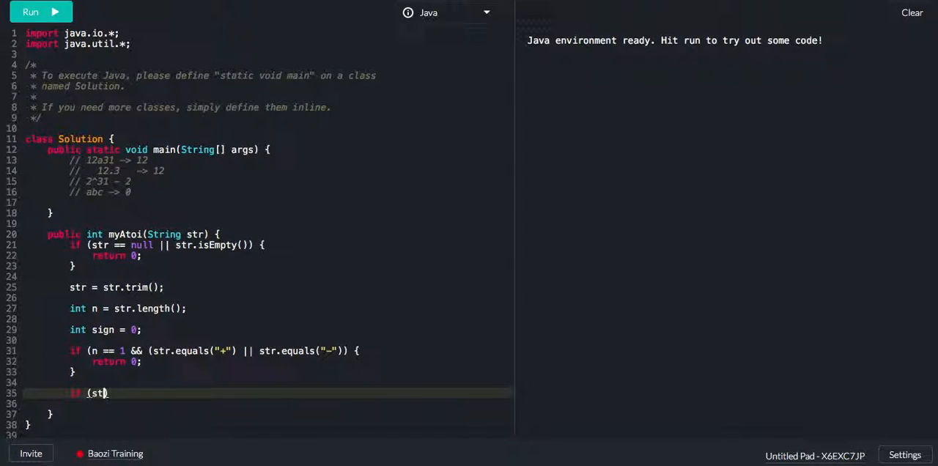
Start the check if str.charAt(0) == '+'
type(".charAt(")
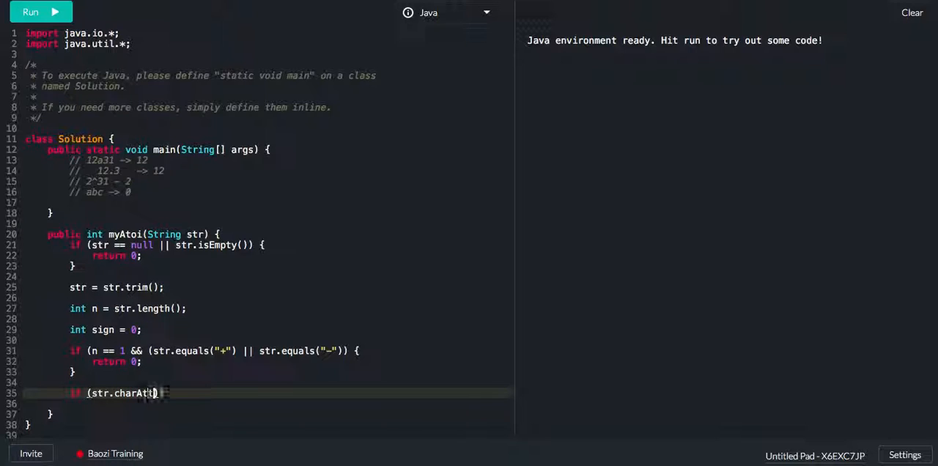
type("(0) ==")
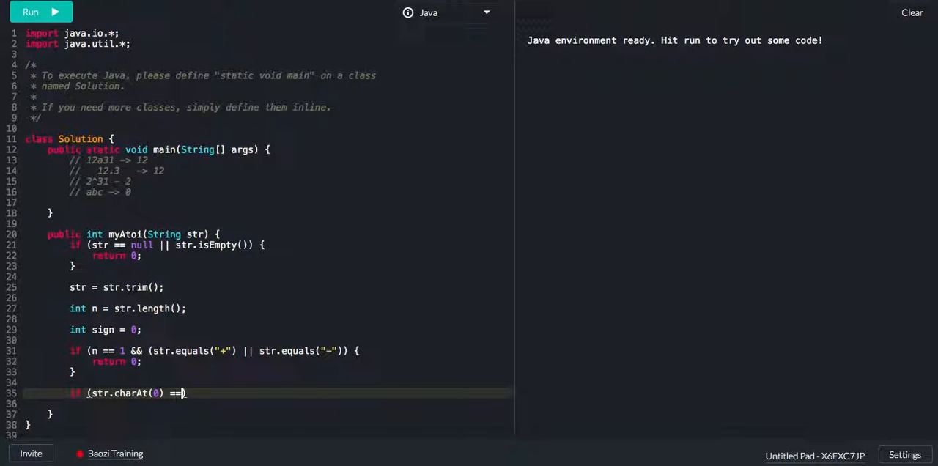
type("'+') {")
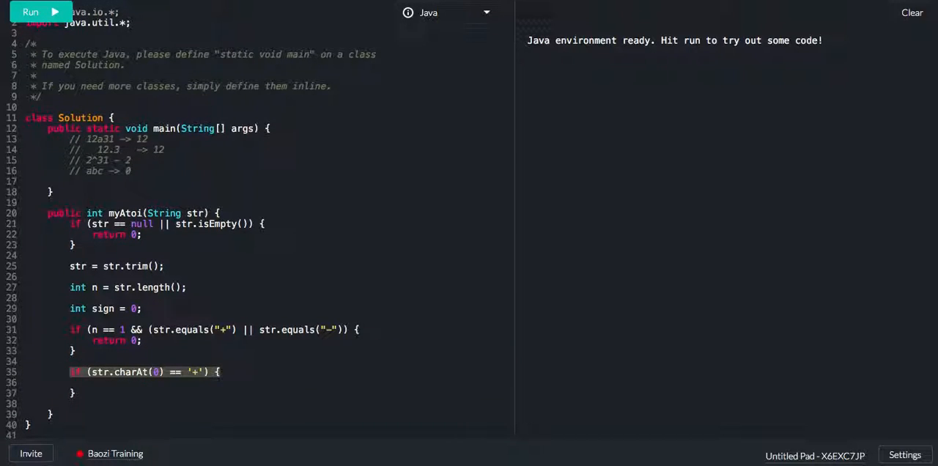
Add if/else-if checks on str.charAt(0) assigning sign = 1 for '+' and sign = -1 for '-'
type("if (str.charAt(0) == '+') {")
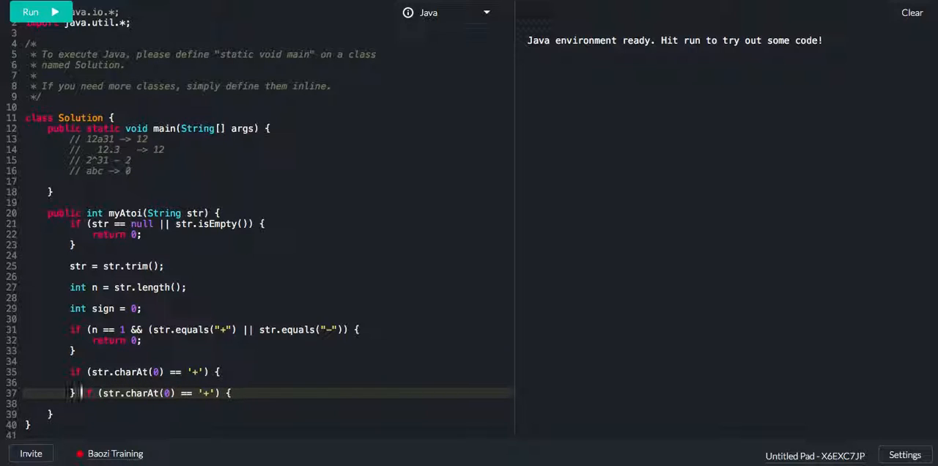
type("else")
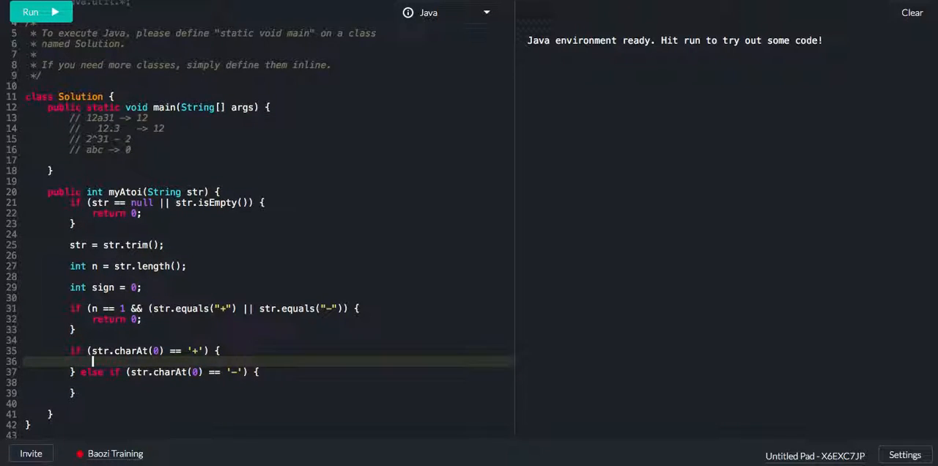
type("sign = 1;")
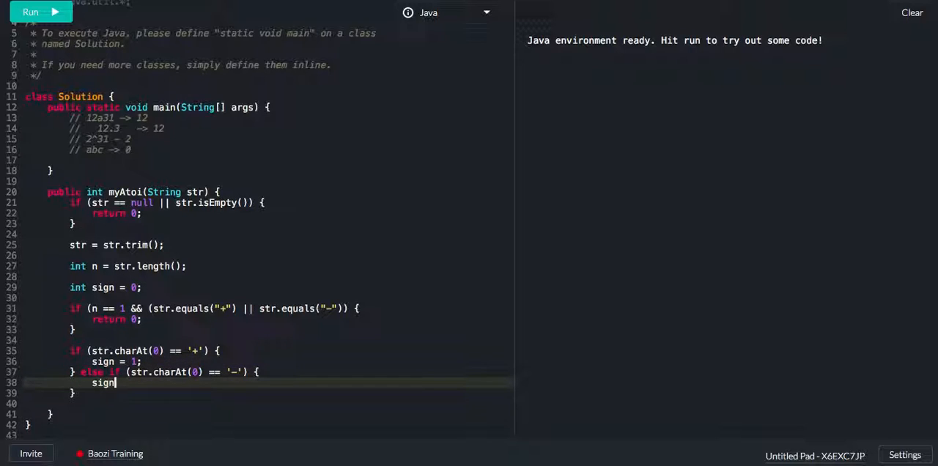
type("= -1;")
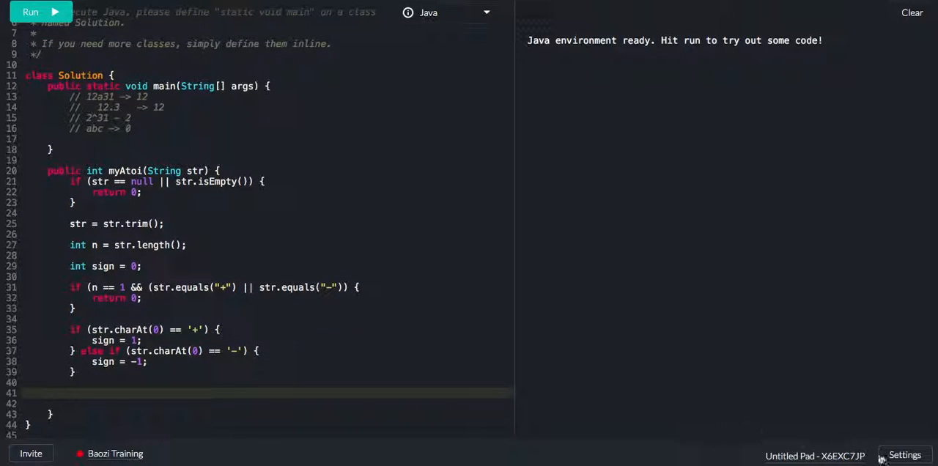
left_click(907, 455)
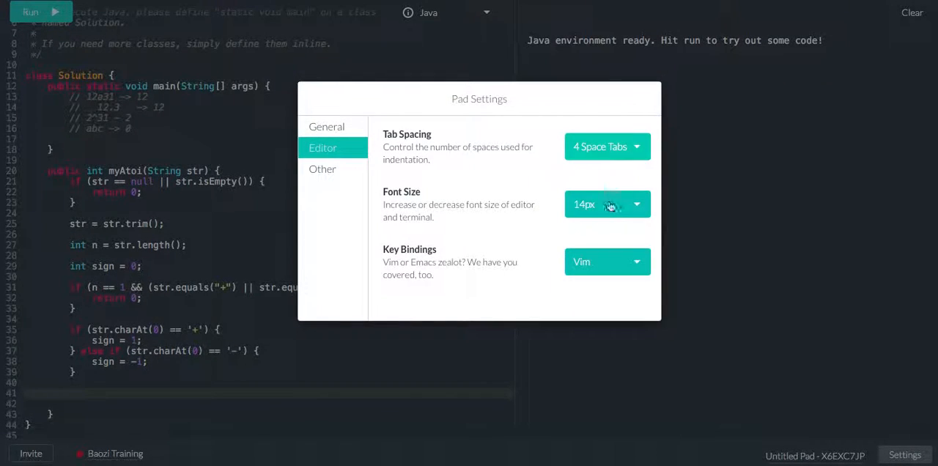
left_click(322, 168)
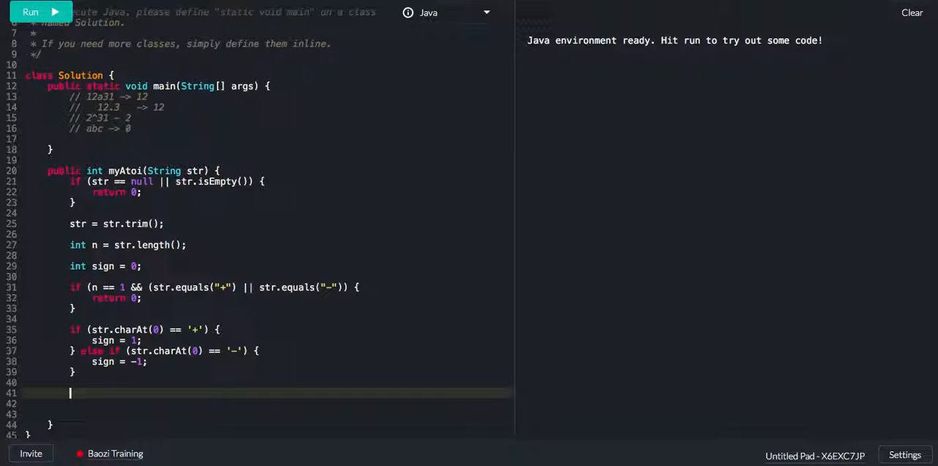
Add the start index int i = (sign != 0) ? 1 : 0;
type("int i =")
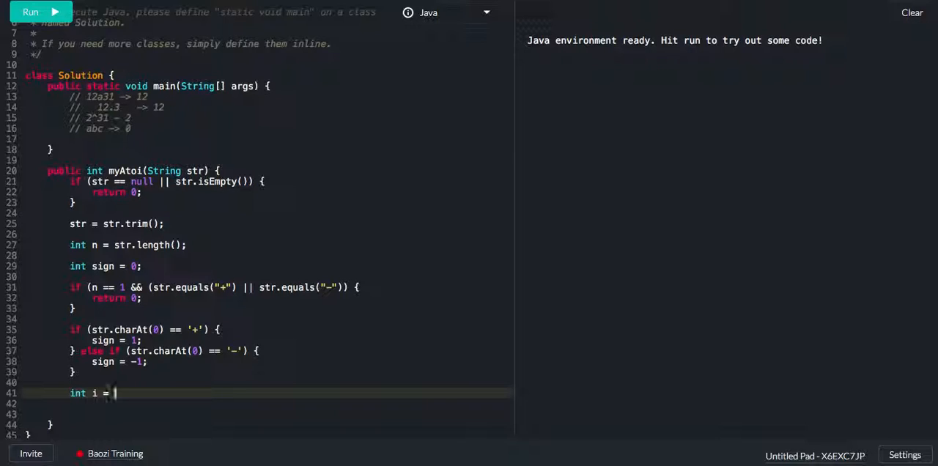
type("sign")
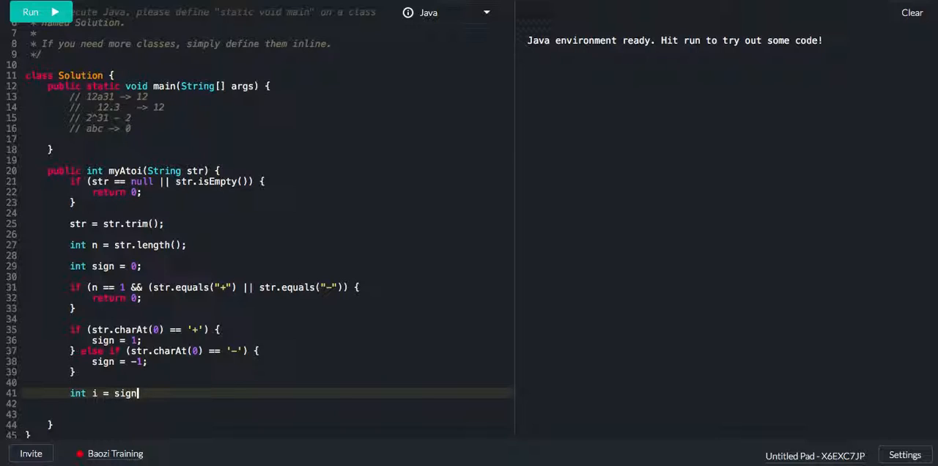
type("!= 0")
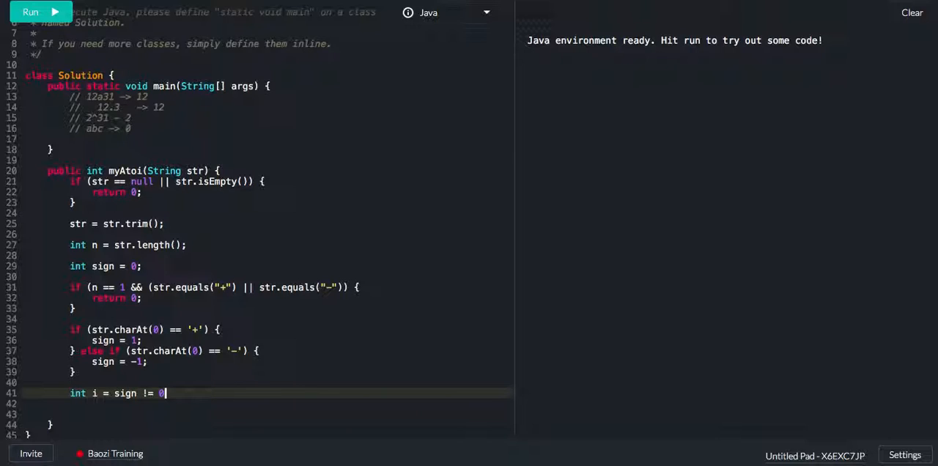
type(")")
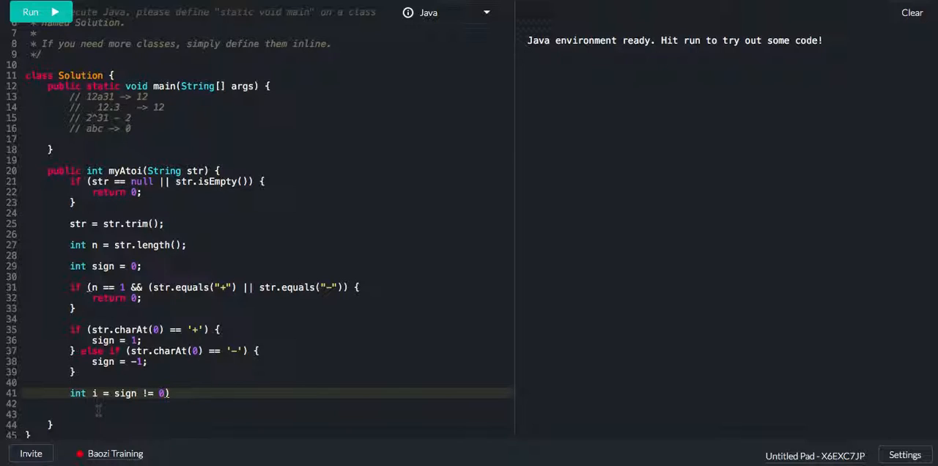
type("(")
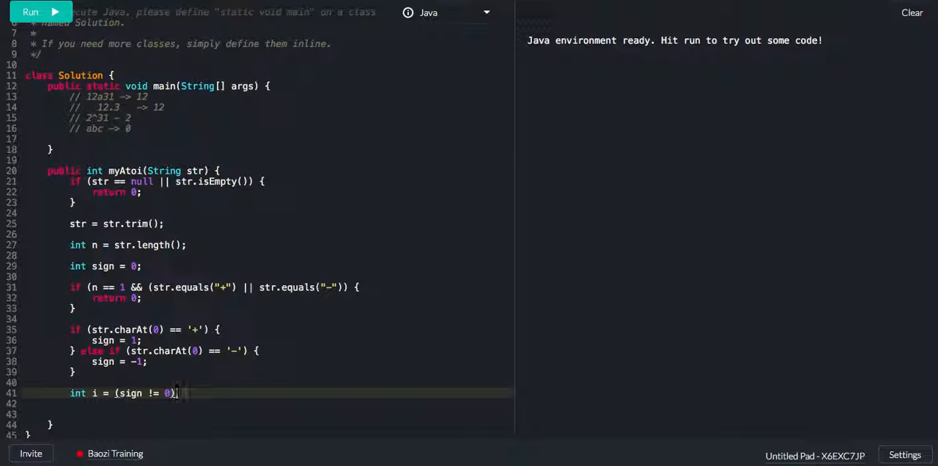
type("?")
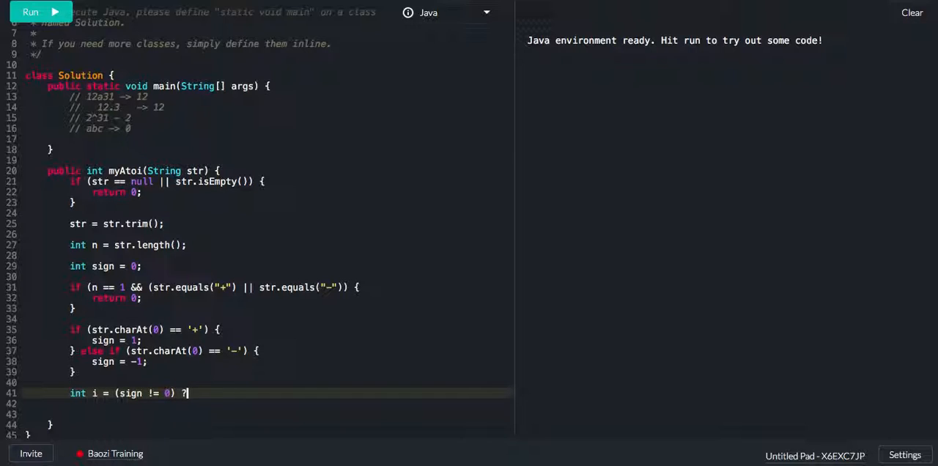
type("1")
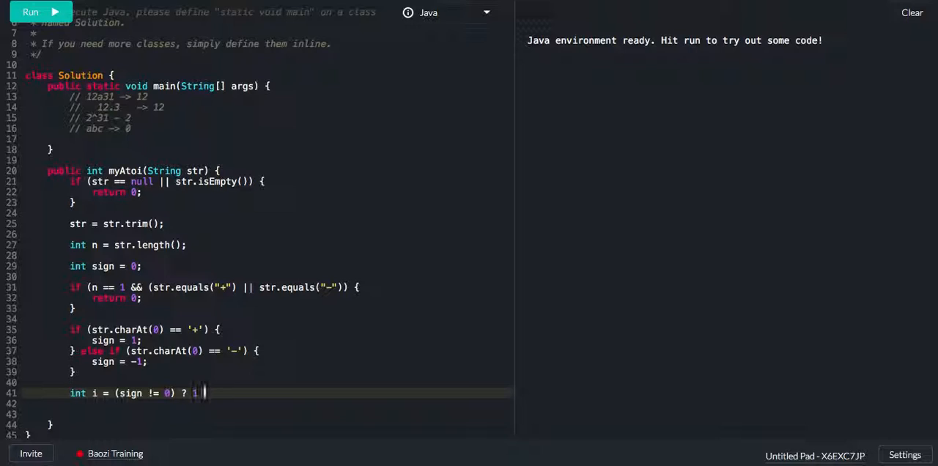
type(":")
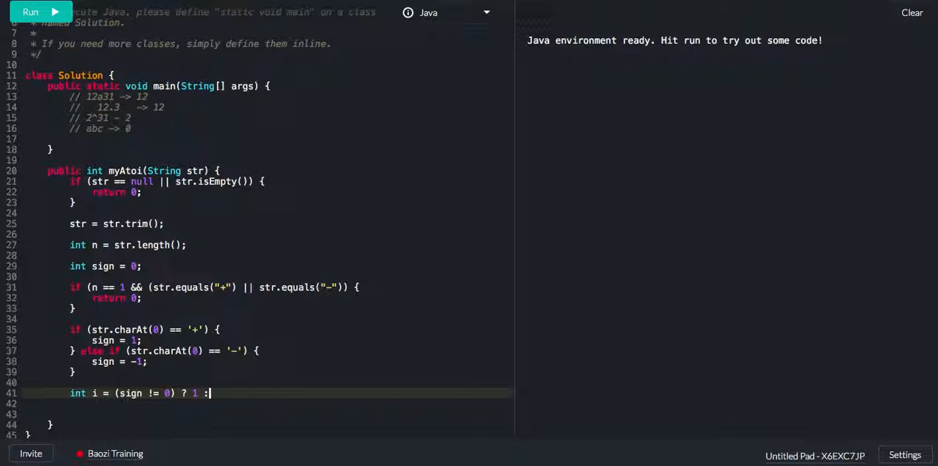
type("0;")
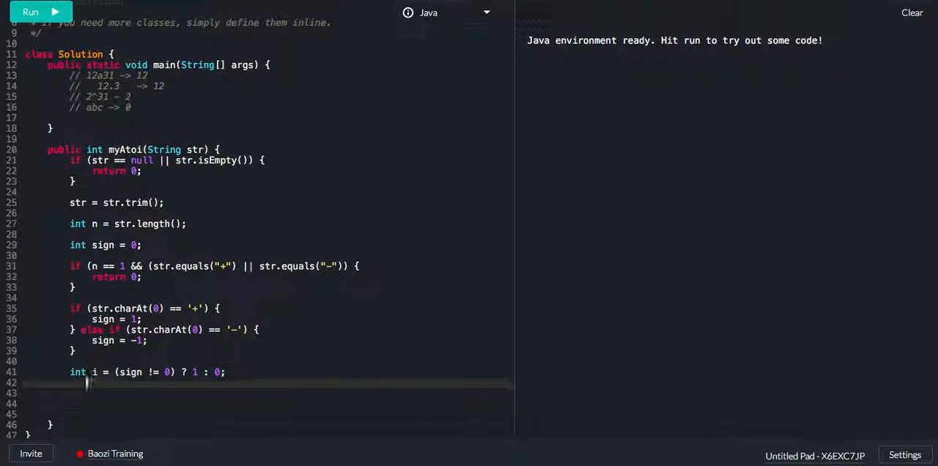
Reset sign = 1; and declare int sign = 0; above the charAt(0) checks
type("sign")
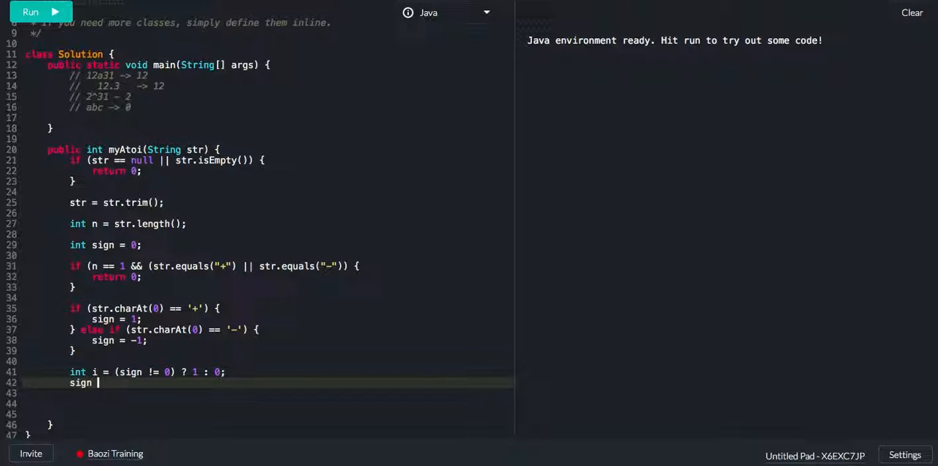
type("=")
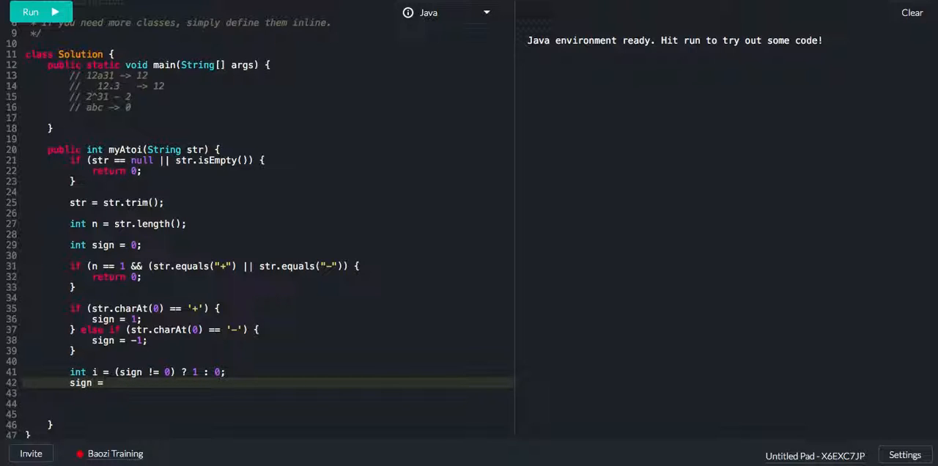
type("1;")
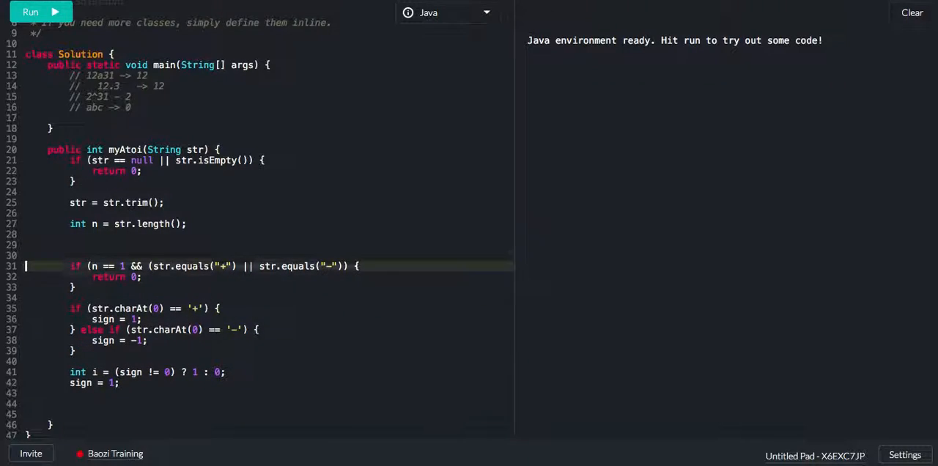
type("int sign = 0;")
left_click(268, 403)
type("while (i < ")
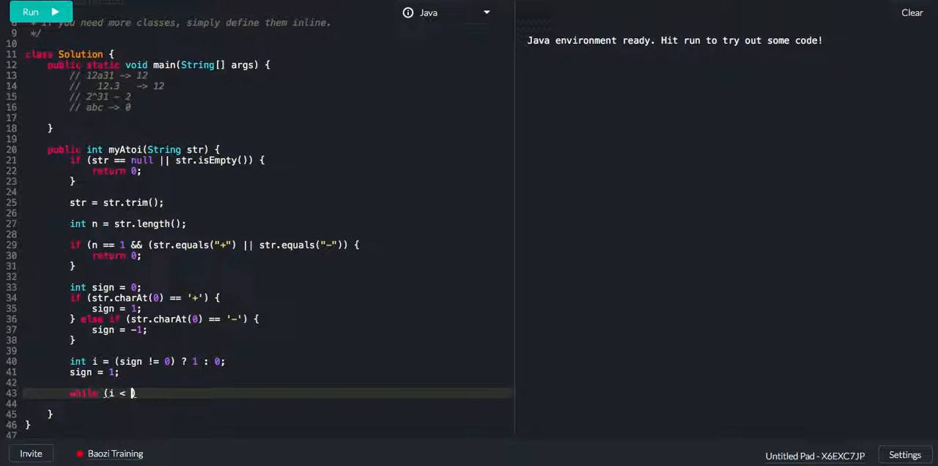
Start the while (i < n) loop with int res = 0 and char c = str.charAt(i)
type("n) {")
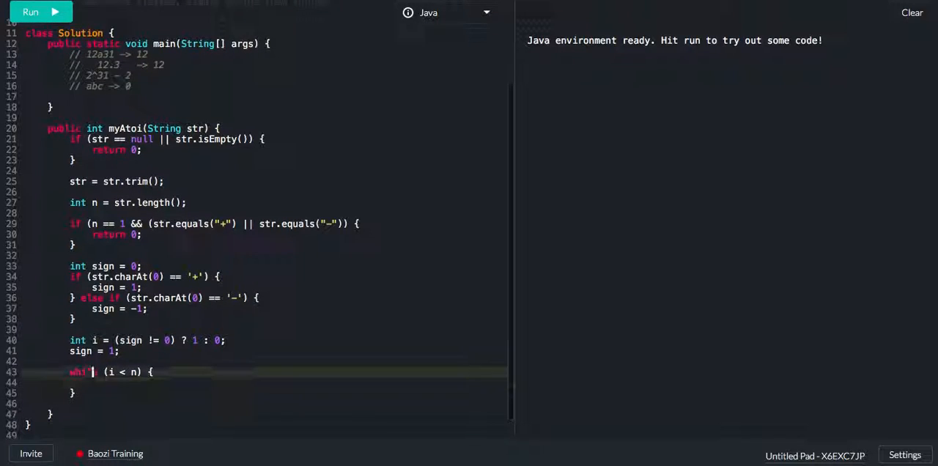
key("Enter")
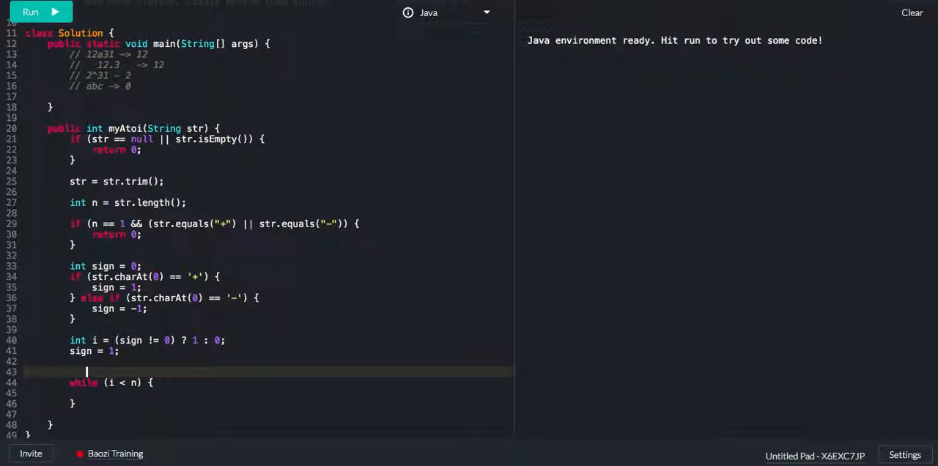
type("int res = 0;")
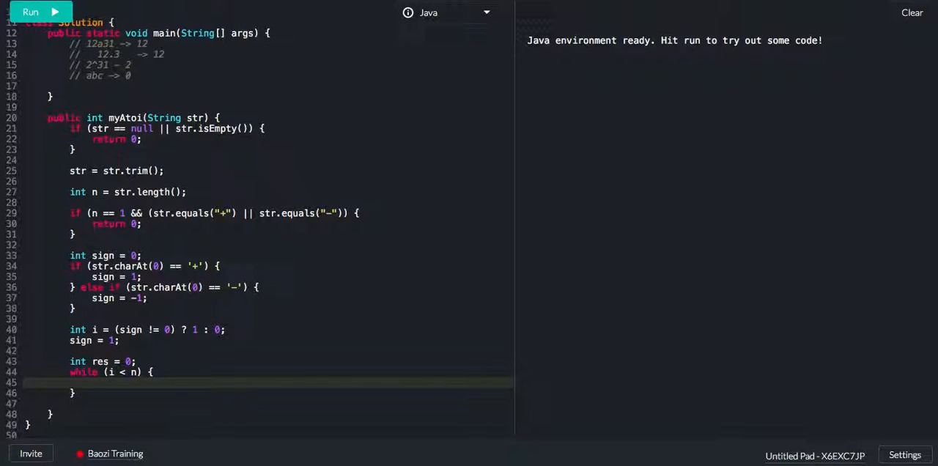
scroll("down", 3)
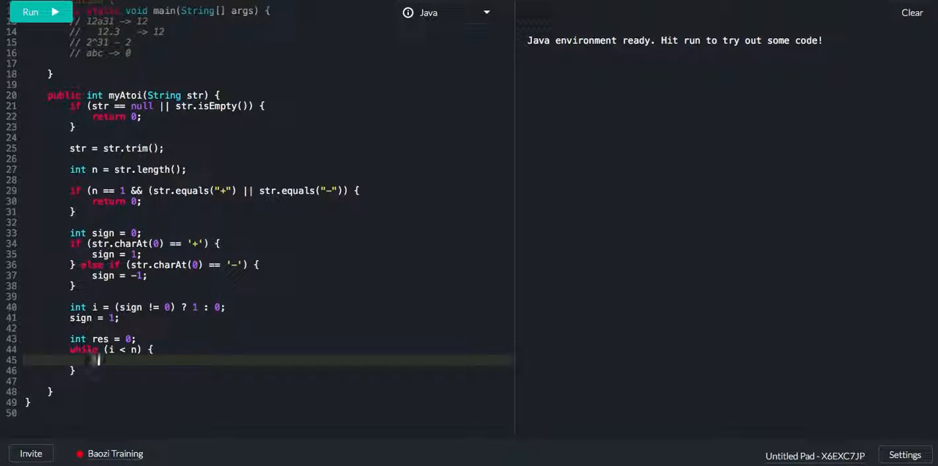
type("char c = s")
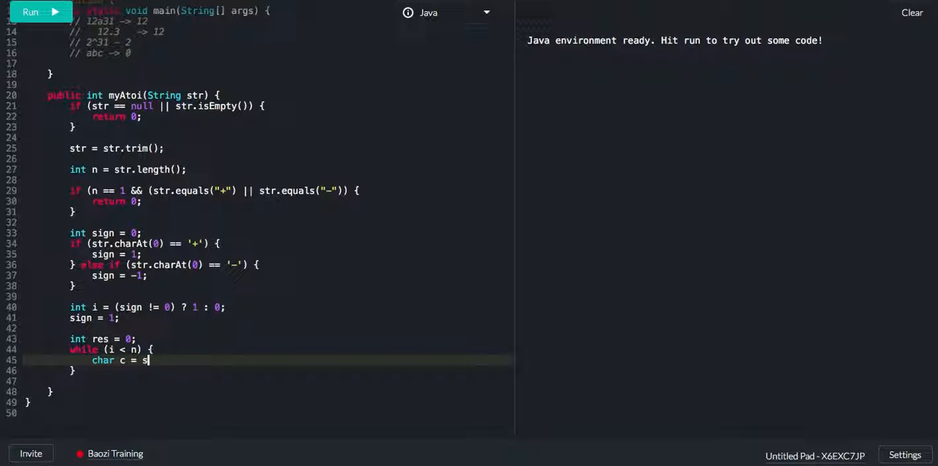
type("tr.charAt(")
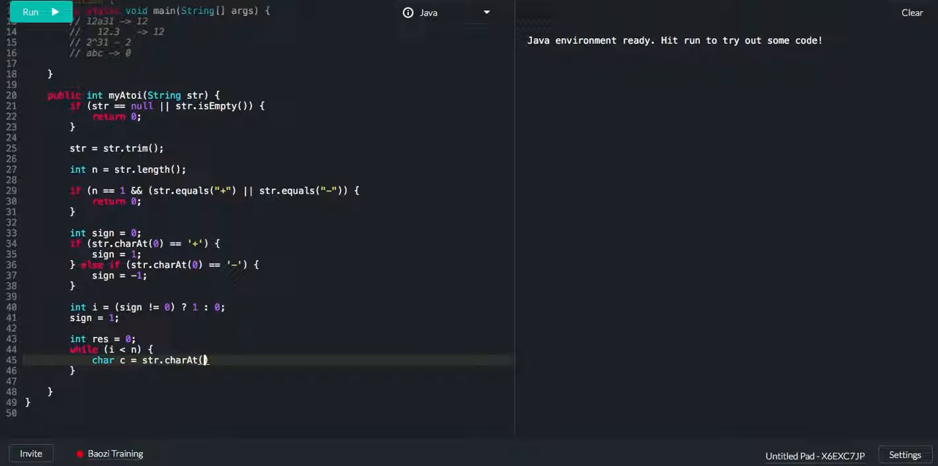
type("i);")
type("if")
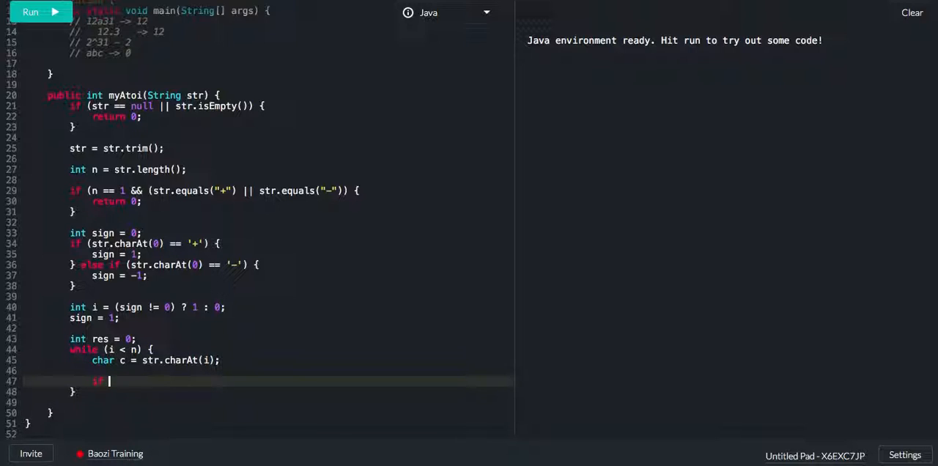
Return res * sign when Character.isDigit(c) is false
type("()")
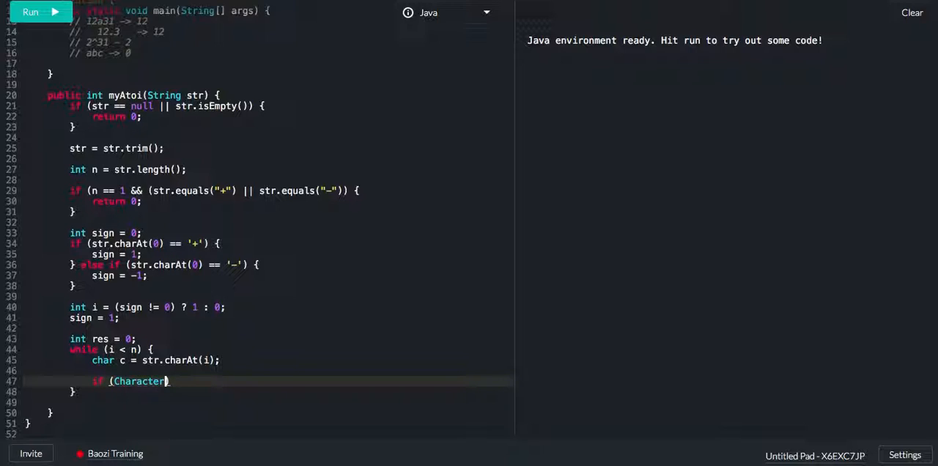
type(".is")
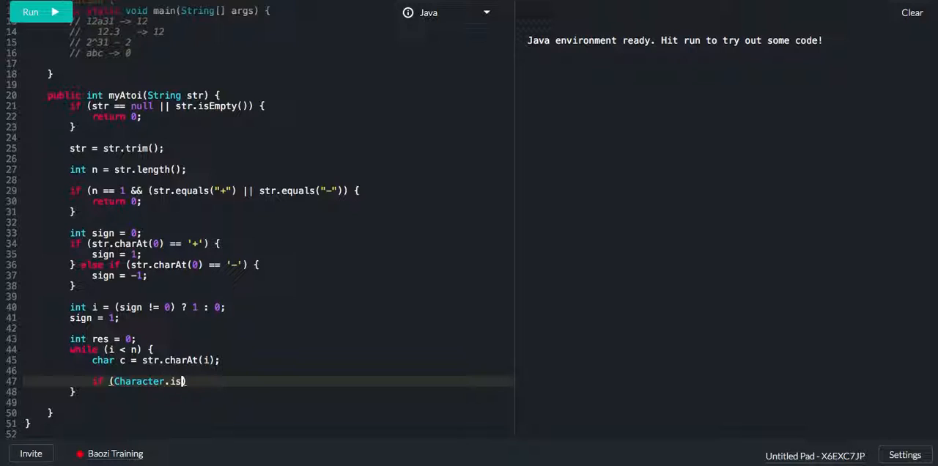
type("Digit(c")
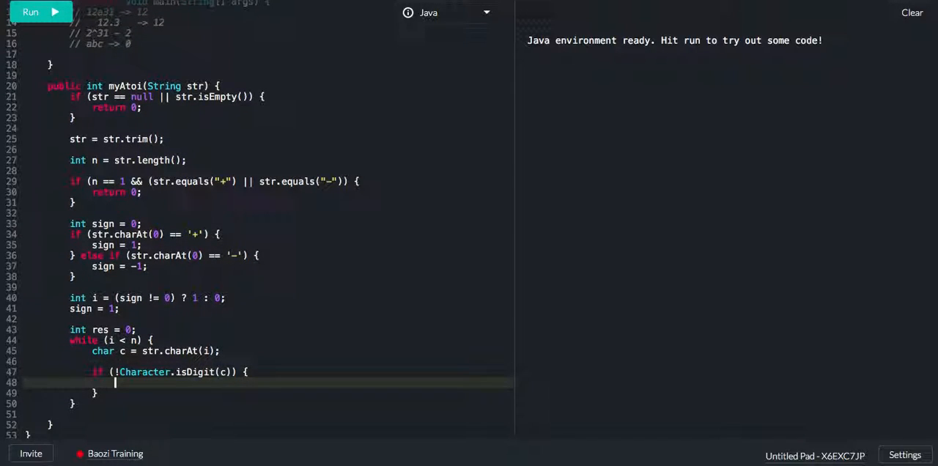
type("return res")
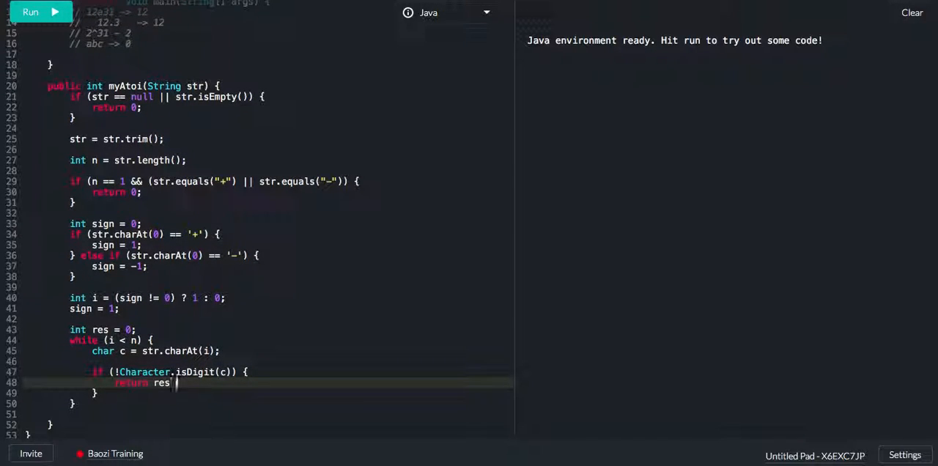
type("* sign;")
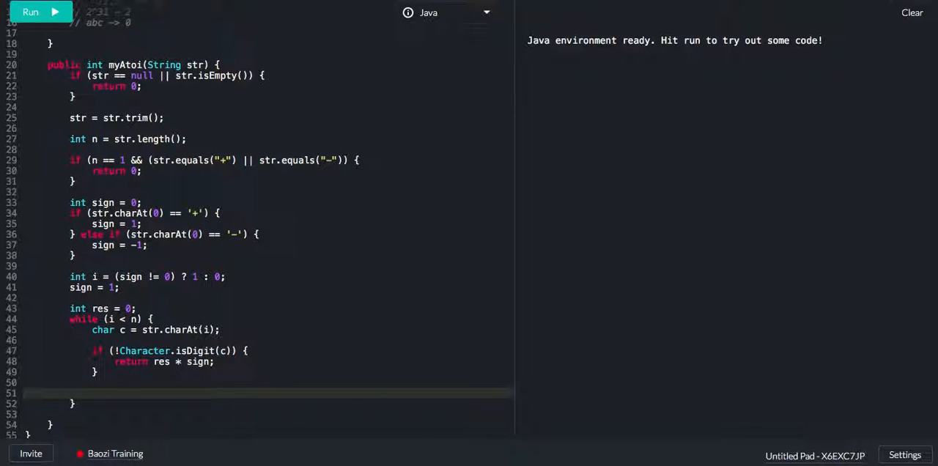
type("res =")
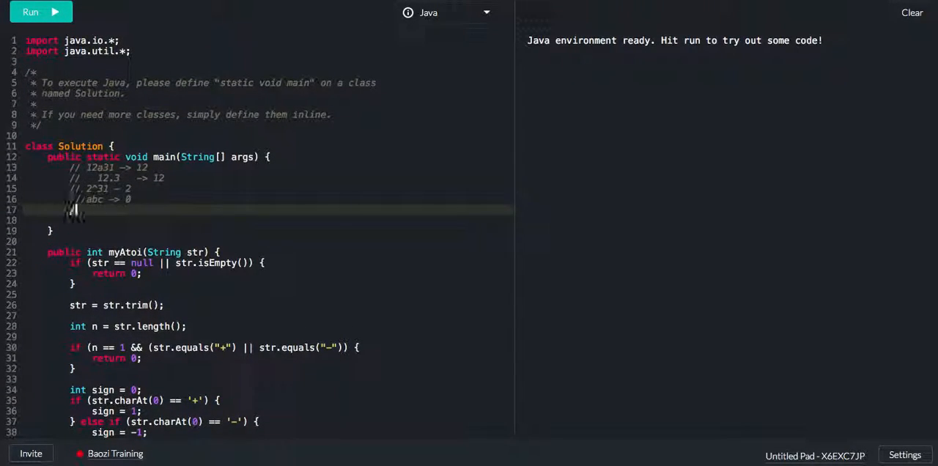
Write res = res * 10 + c - '0' on line 52, noted with a // 123 comment
type("// 123")
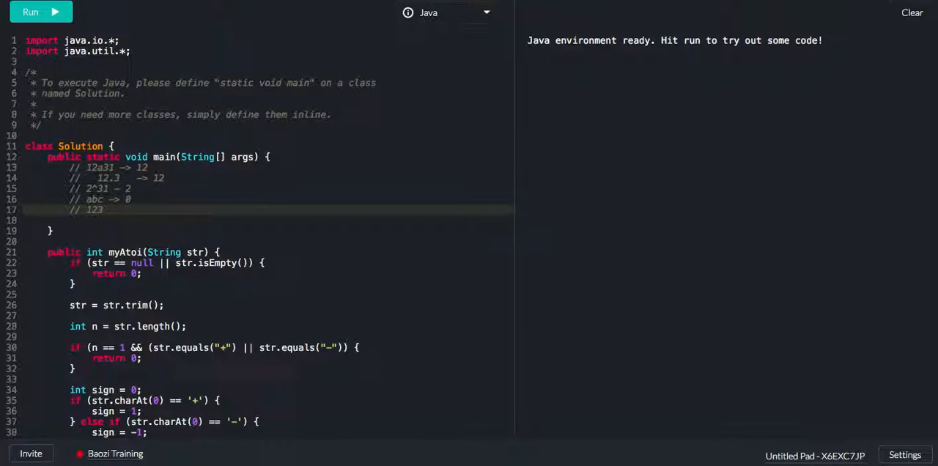
scroll("down", 3)
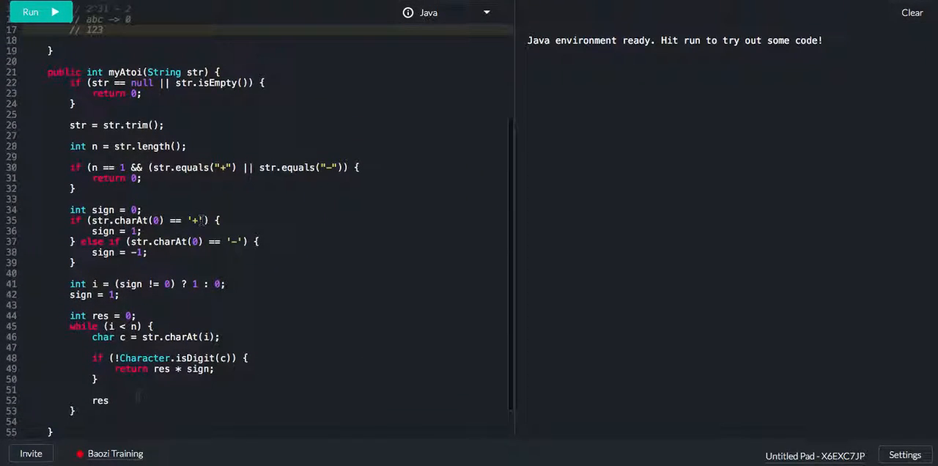
type("= rs")
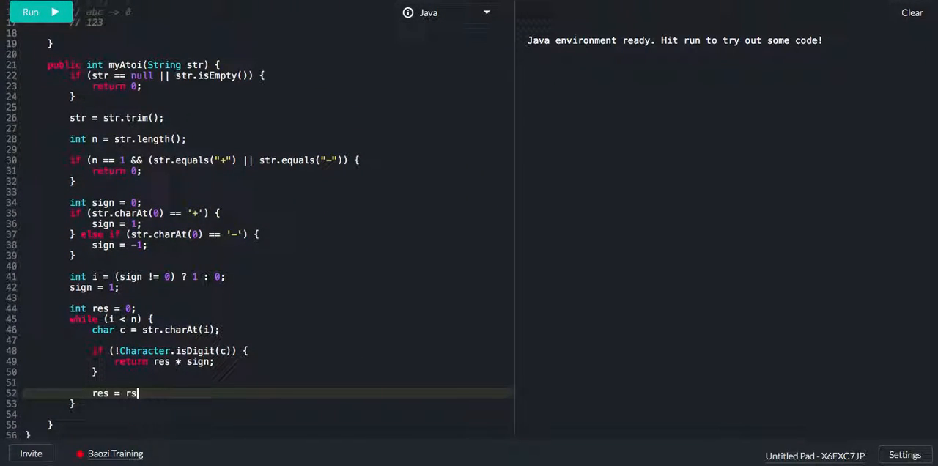
type("es")
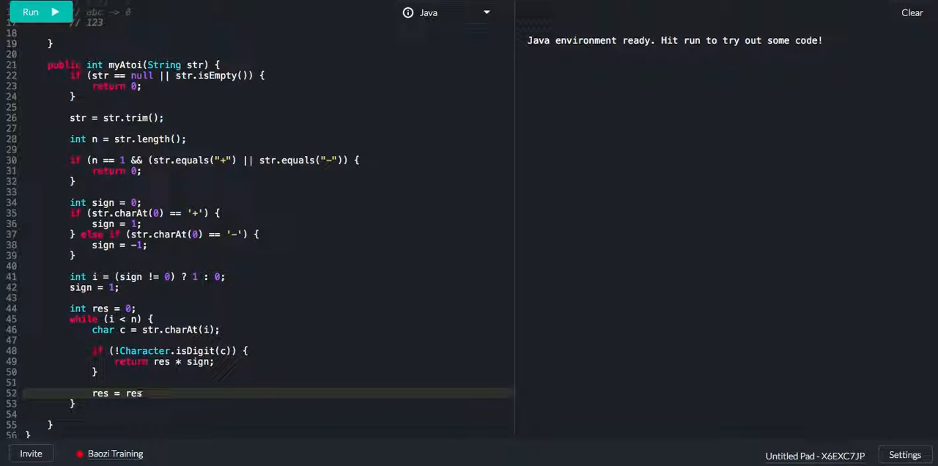
left_click(143, 392)
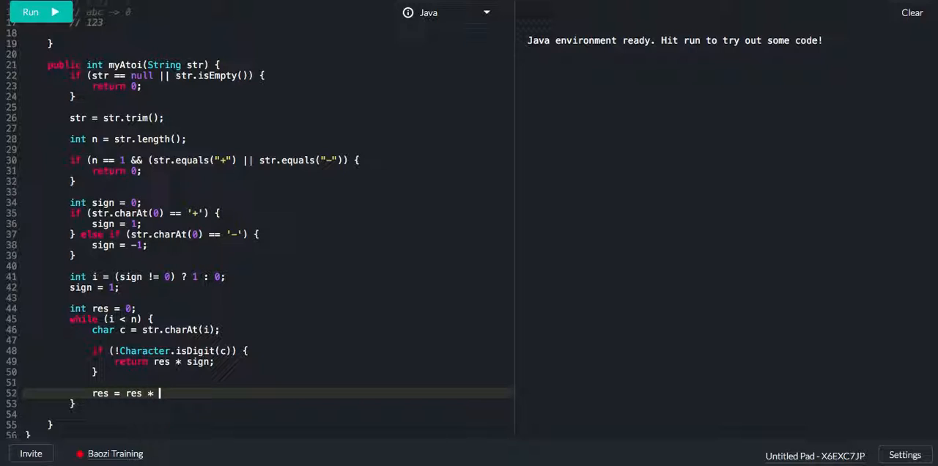
type("10 +")
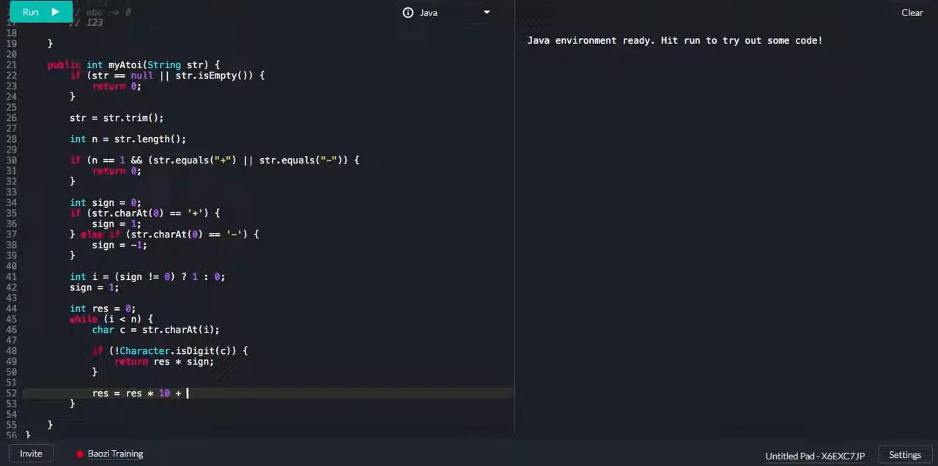
type("c - '")
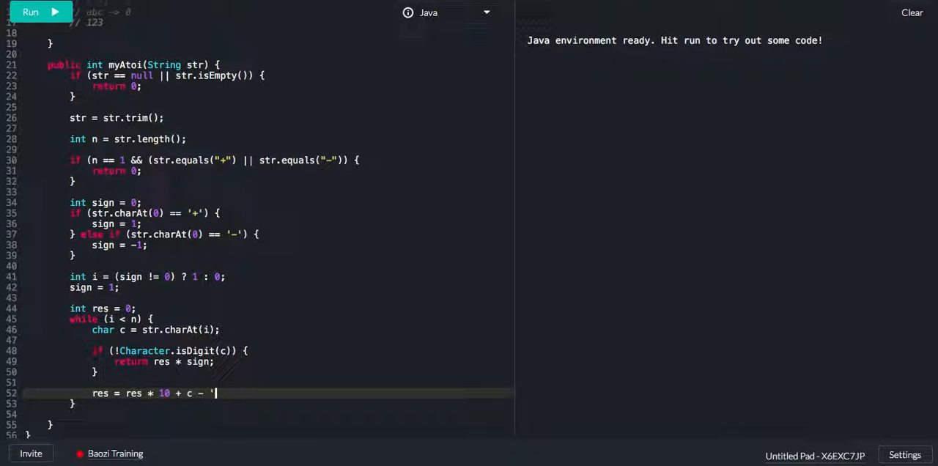
type("0';")
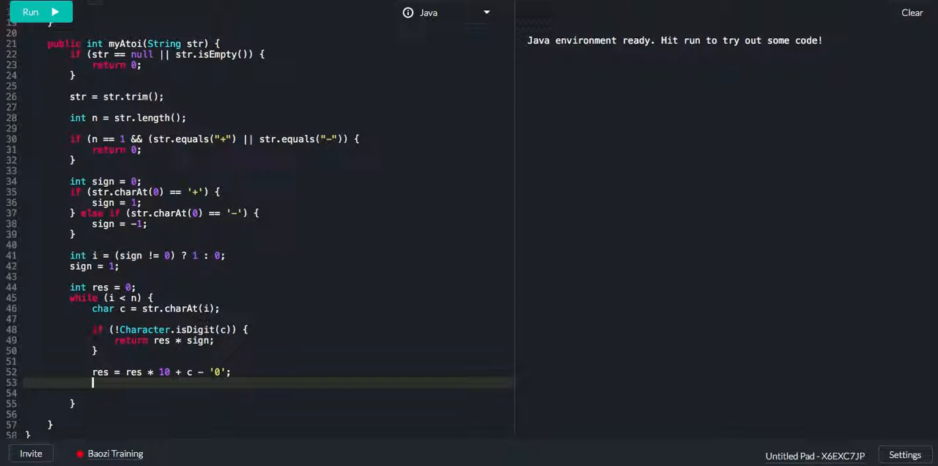
Add res * sign checks returning Integer.MAX_VALUE or MIN_VALUE, then i++ per digit
type("if ()")
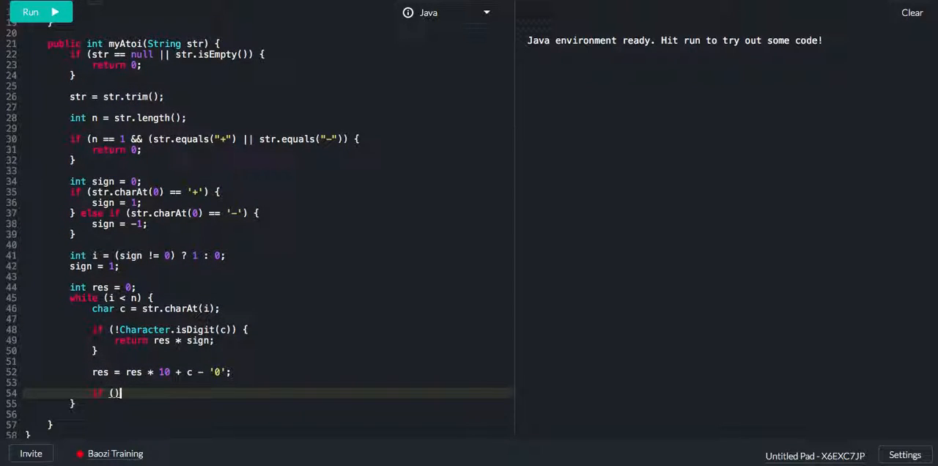
type("res *")
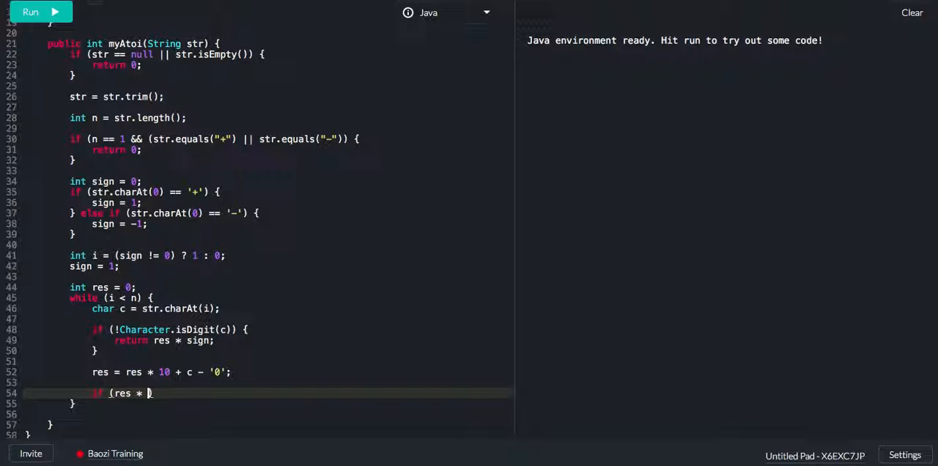
type("sign > Integer.MAX")
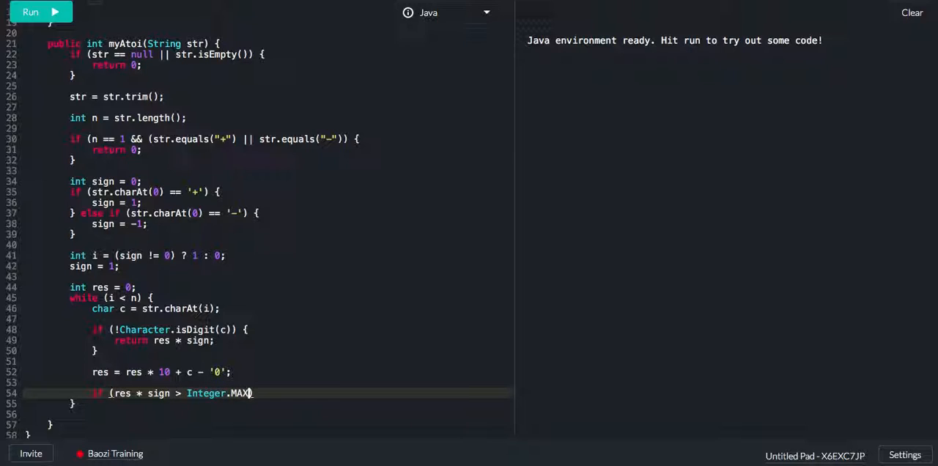
type("_VALUE)")
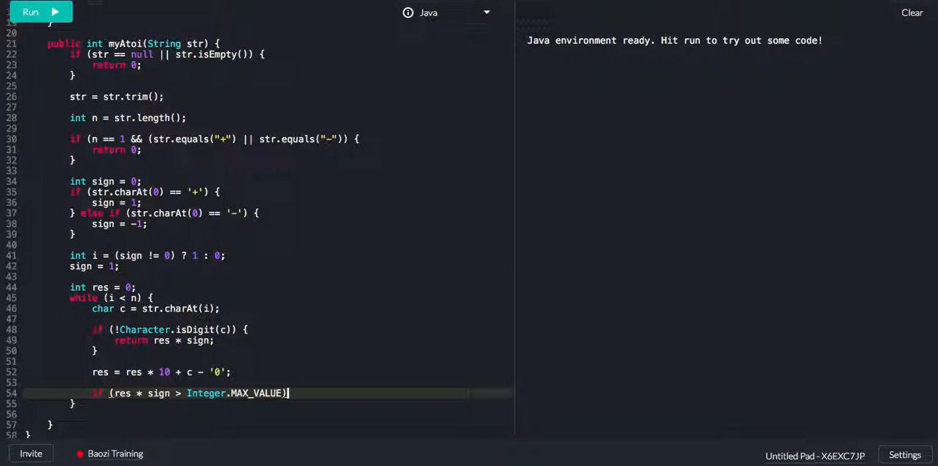
type("{}")
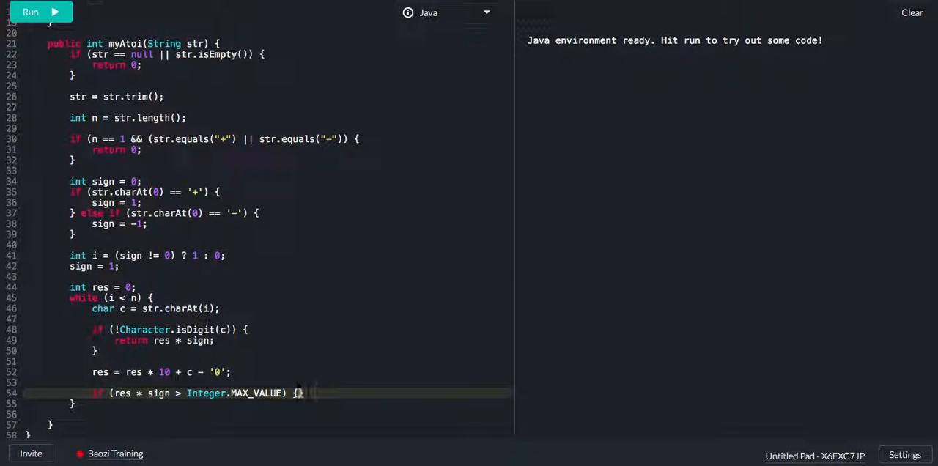
type("return Integer.MAX_VALUE;")
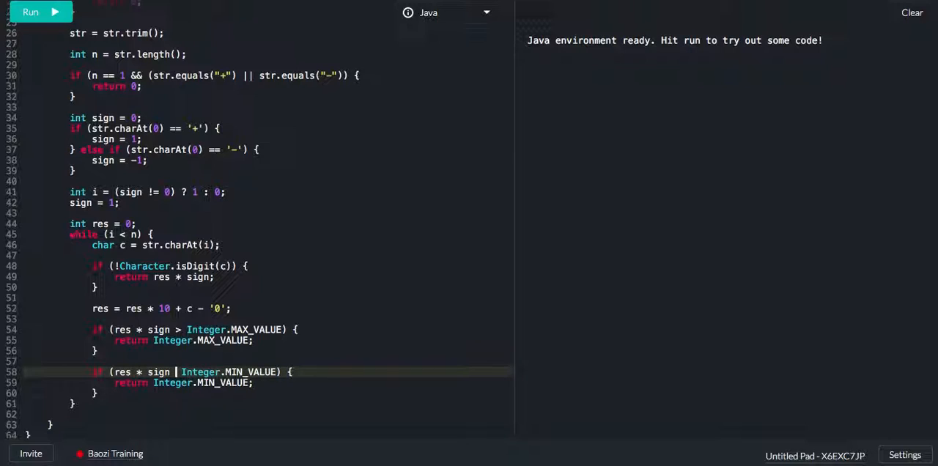
type("<")
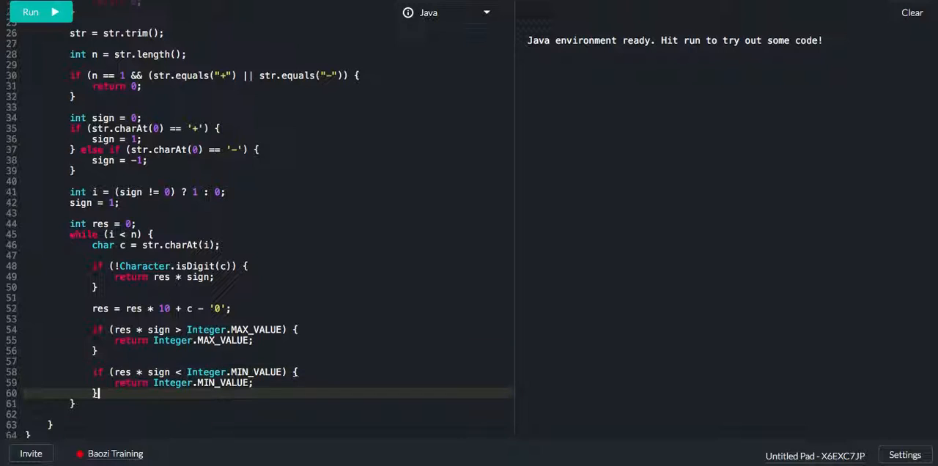
type("i++")
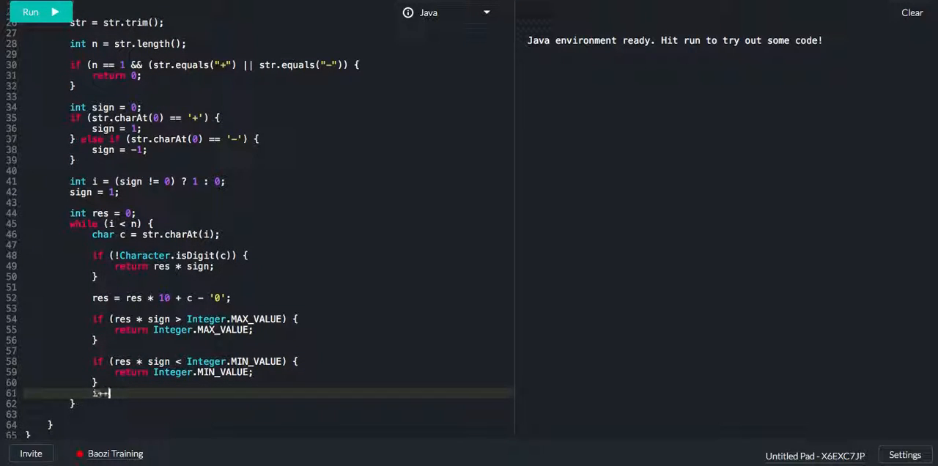
type("re")
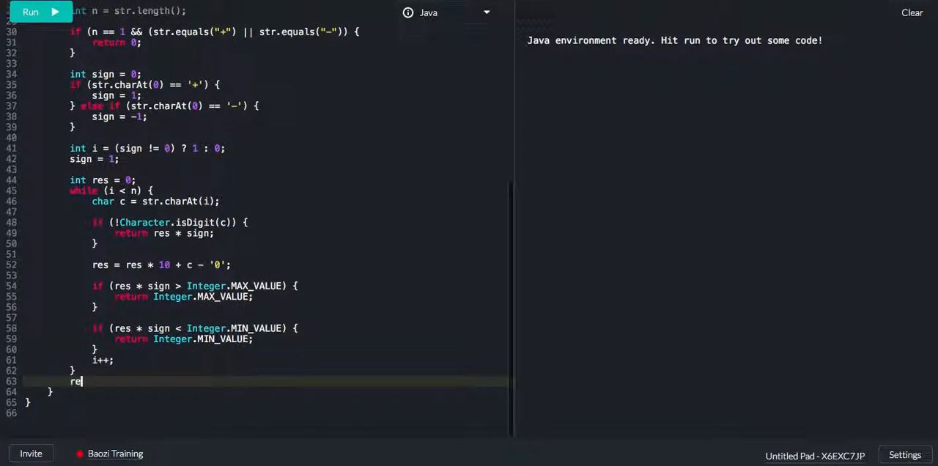
End myAtoi with return res * sign; after the loop and review res in the code
type("turn res * sign;")
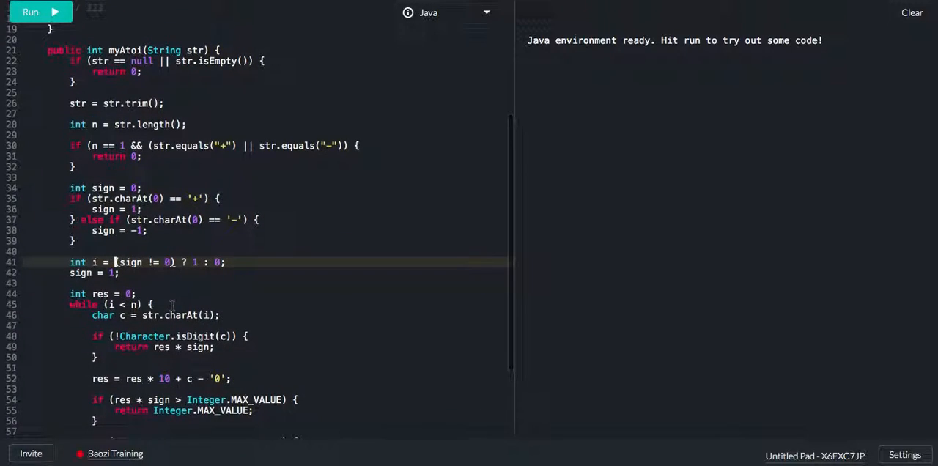
scroll("down", 3)
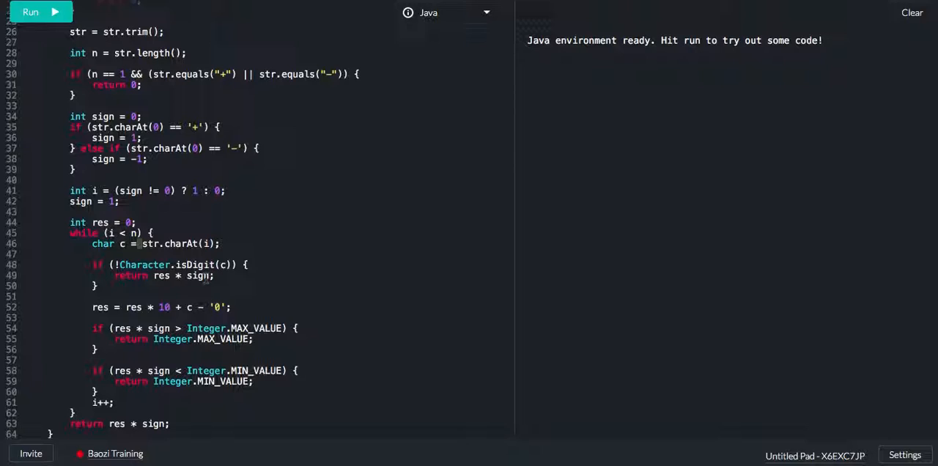
double_click(161, 276)
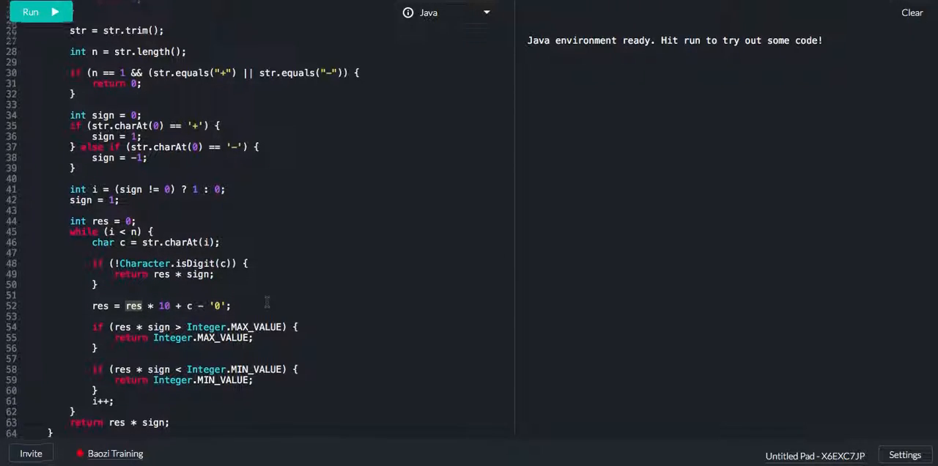
scroll("down", 3)
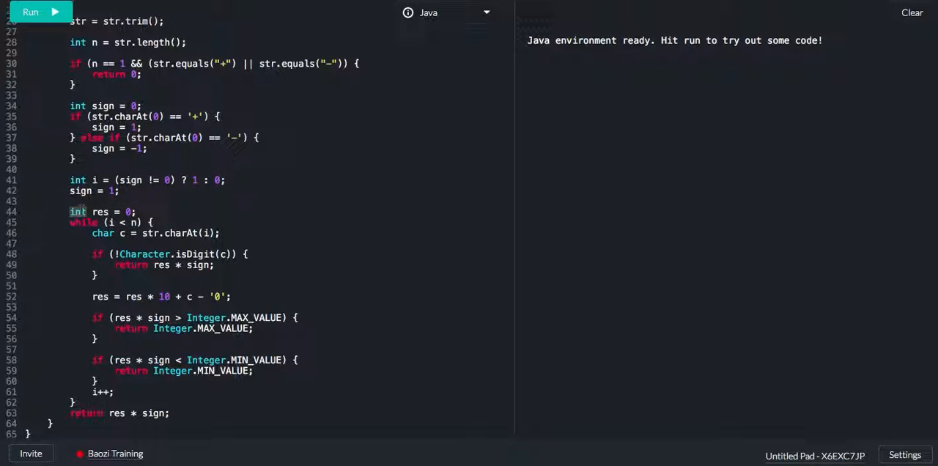
Declare res as long, cast both returns to (int), and run, hitting a line 30 error
type("long")
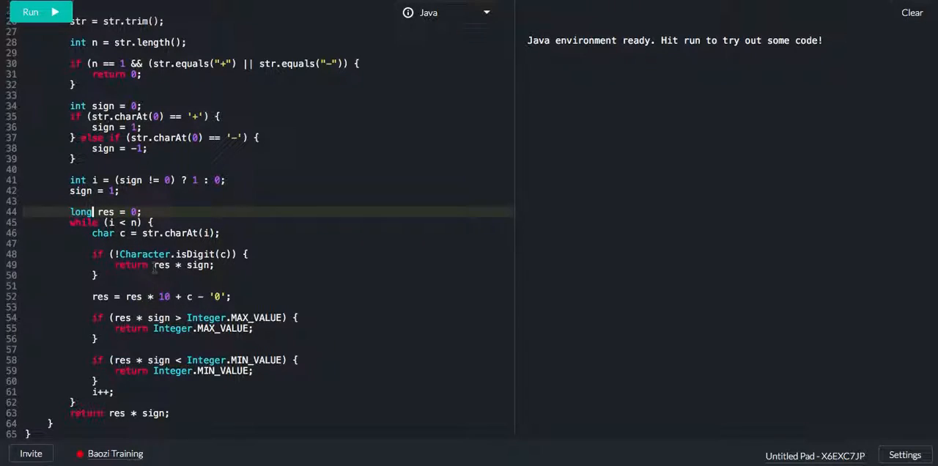
type("(int)")
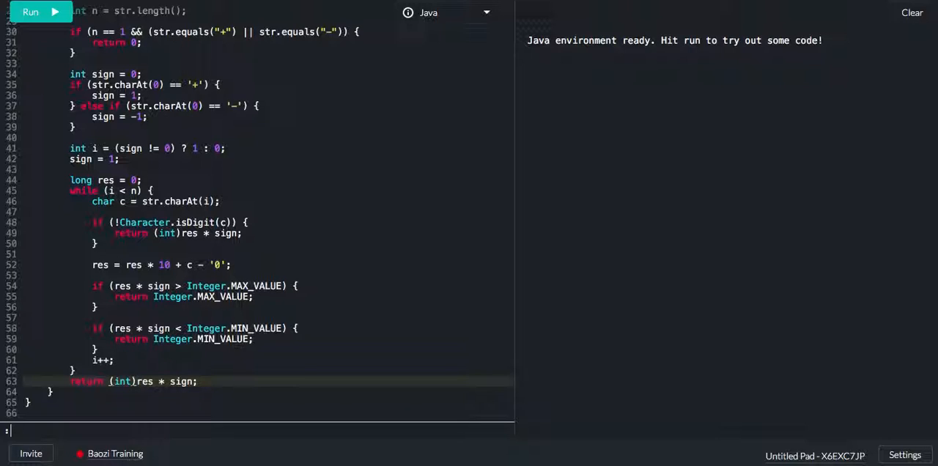
left_click(31, 14)
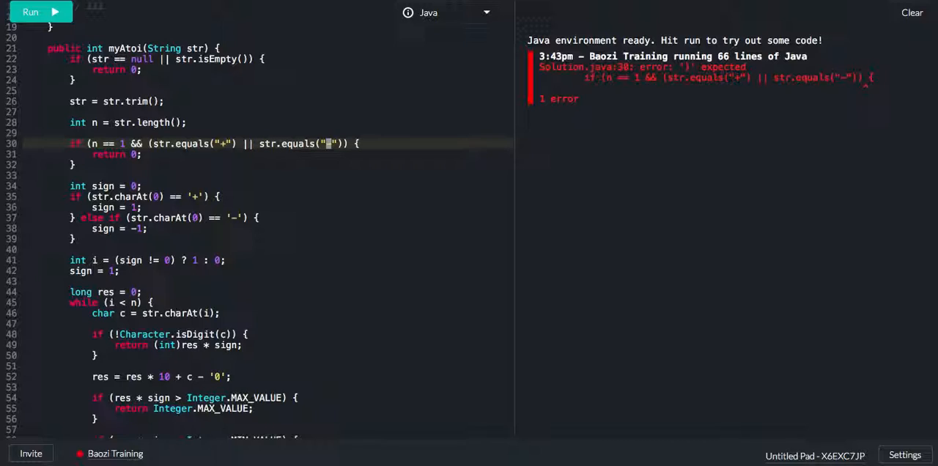
Add the missing ')' to the line 30 condition and rerun the code
type(")")
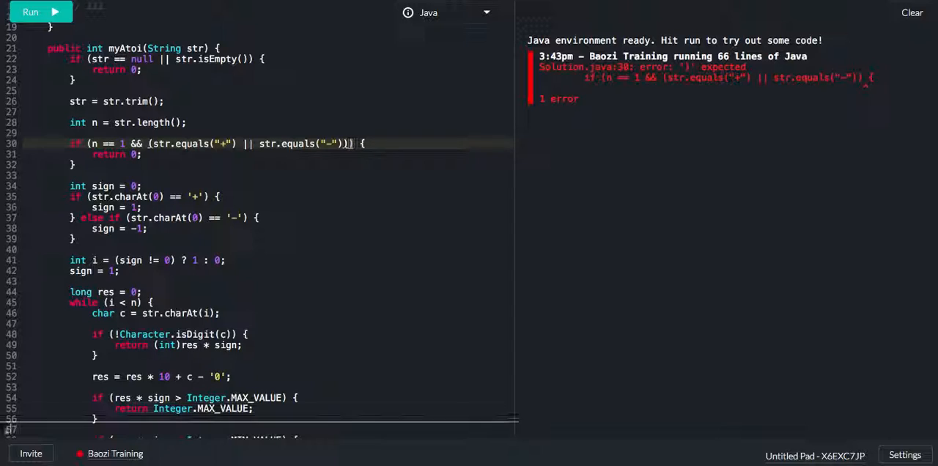
left_click(35, 13)
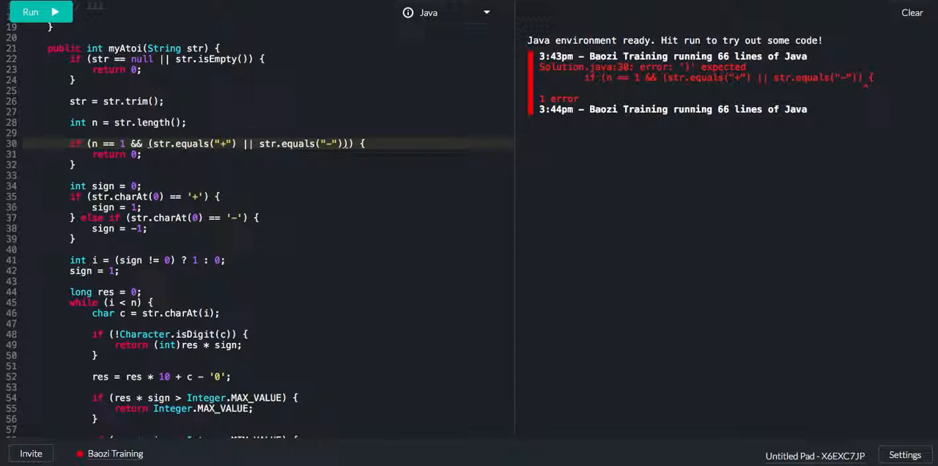
scroll("down", 3)
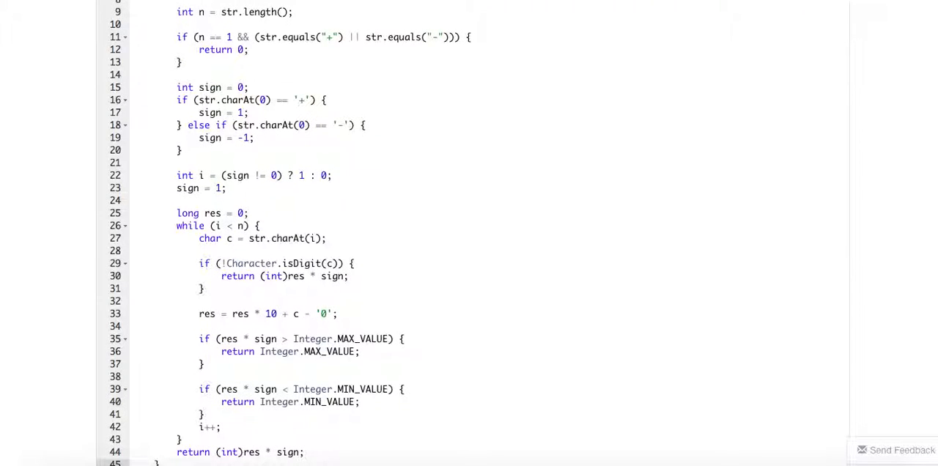
Submit to LeetCode and read the Wrong Answer for input "-1" returning 1
left_click(797, 379)
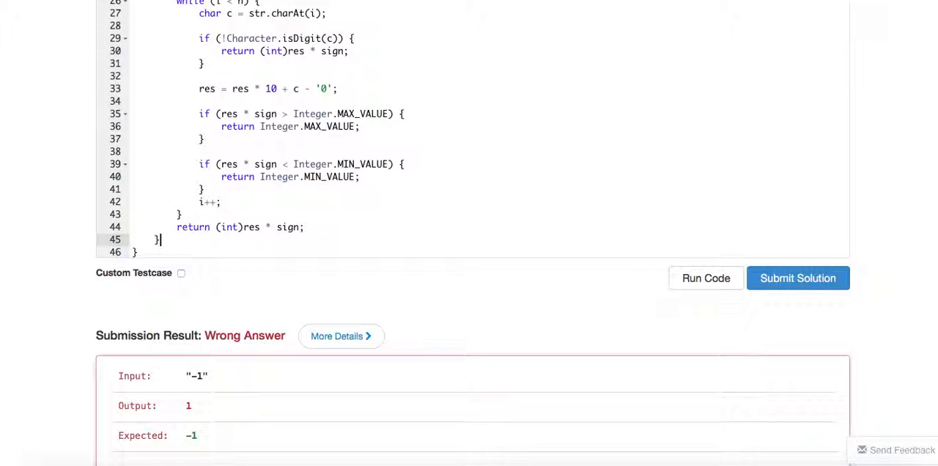
mouse_move(187, 410)
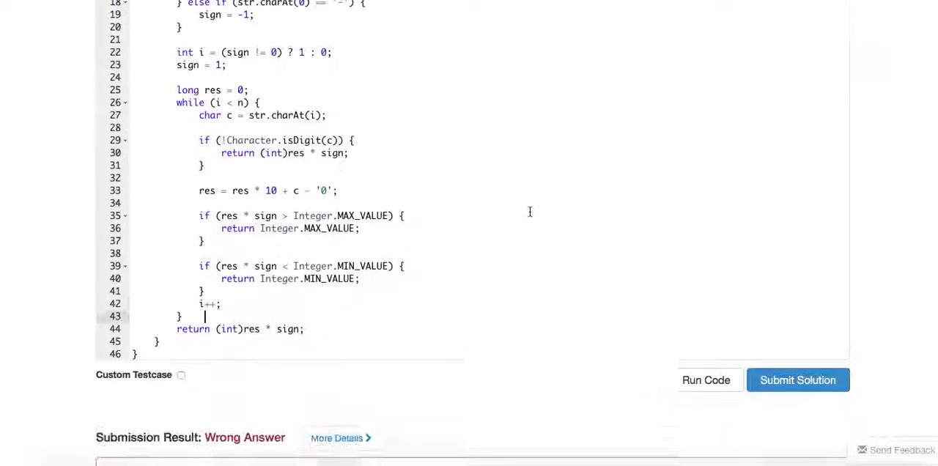
scroll("down", 3)
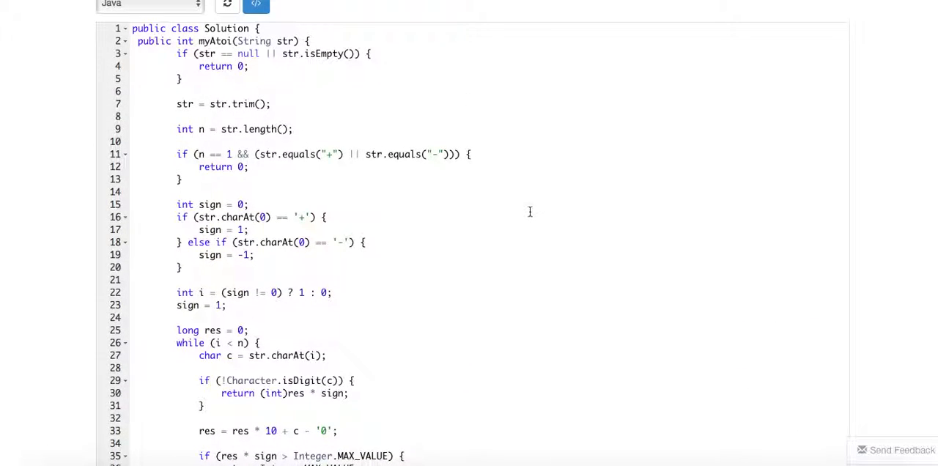
Wrap sign = 1; in if (sign == 0) with a // default comment and resubmit
double_click(245, 104)
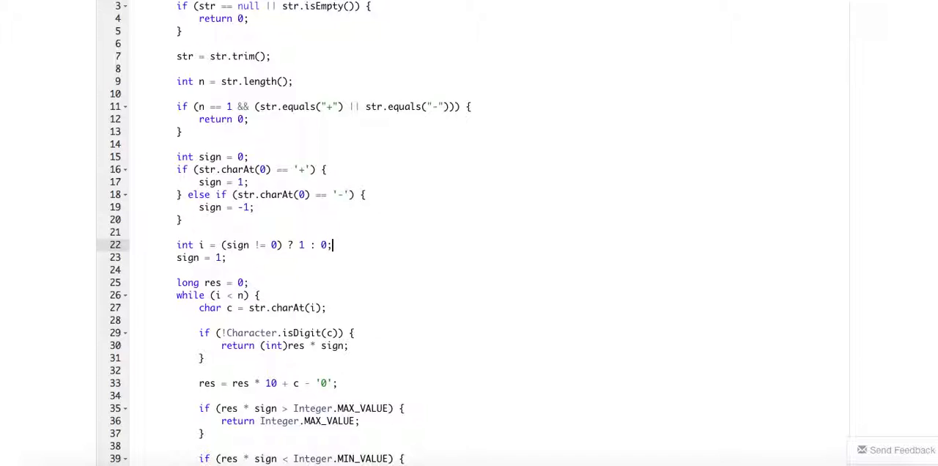
type("if (sign == 0) {")
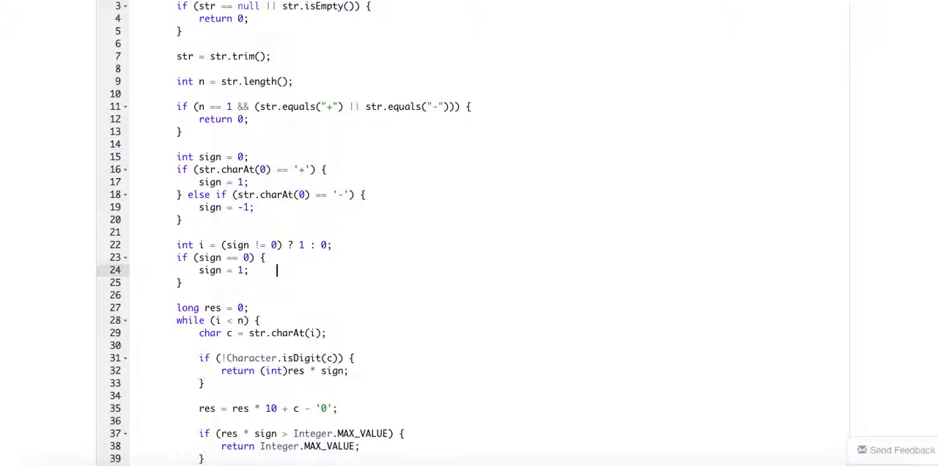
type("// default")
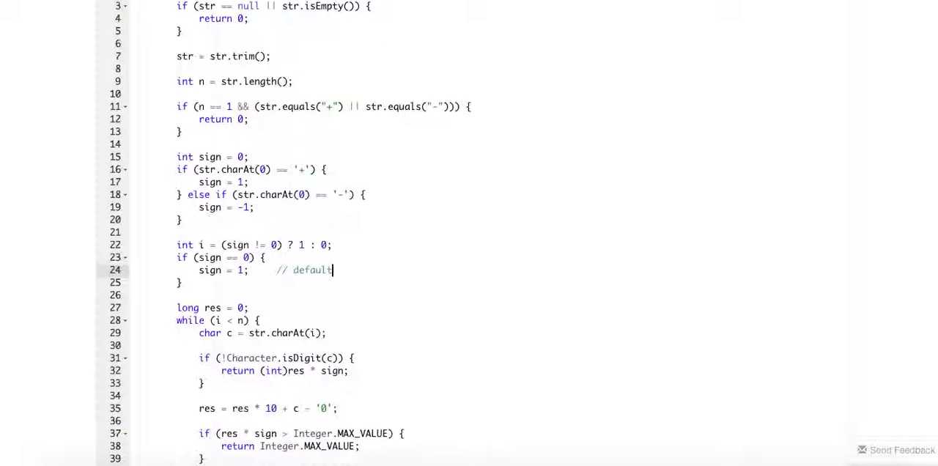
left_click(797, 414)
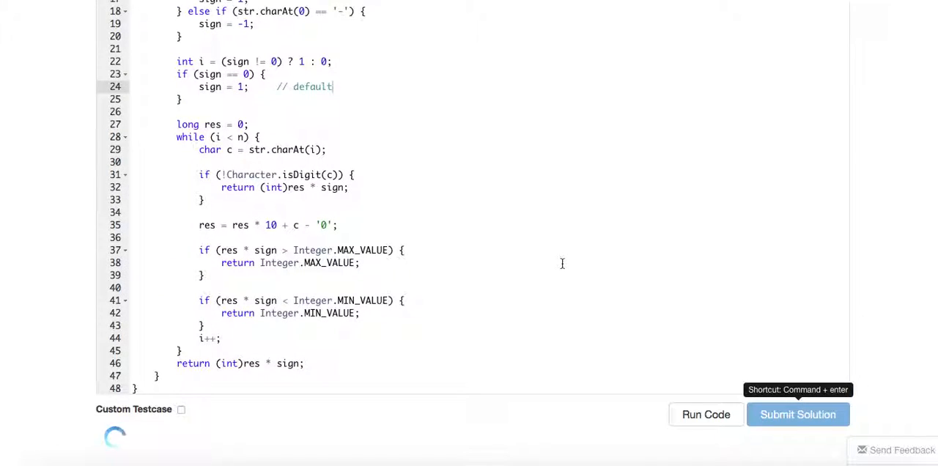
left_click(798, 415)
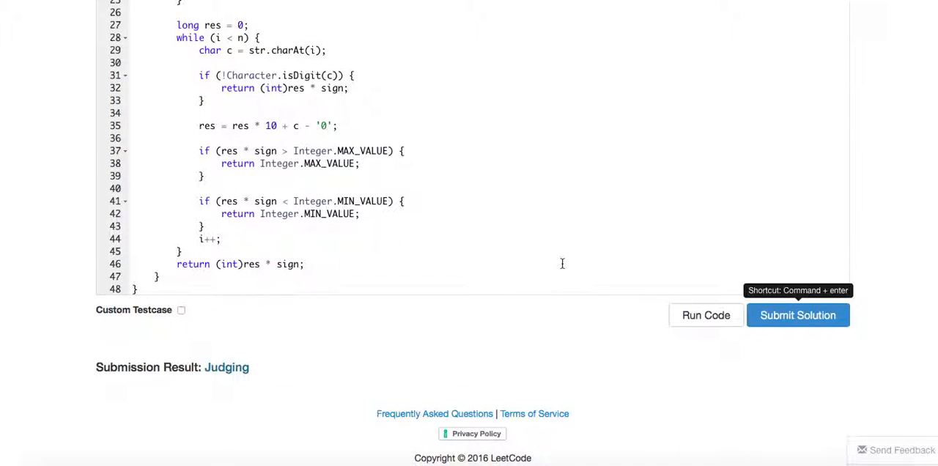